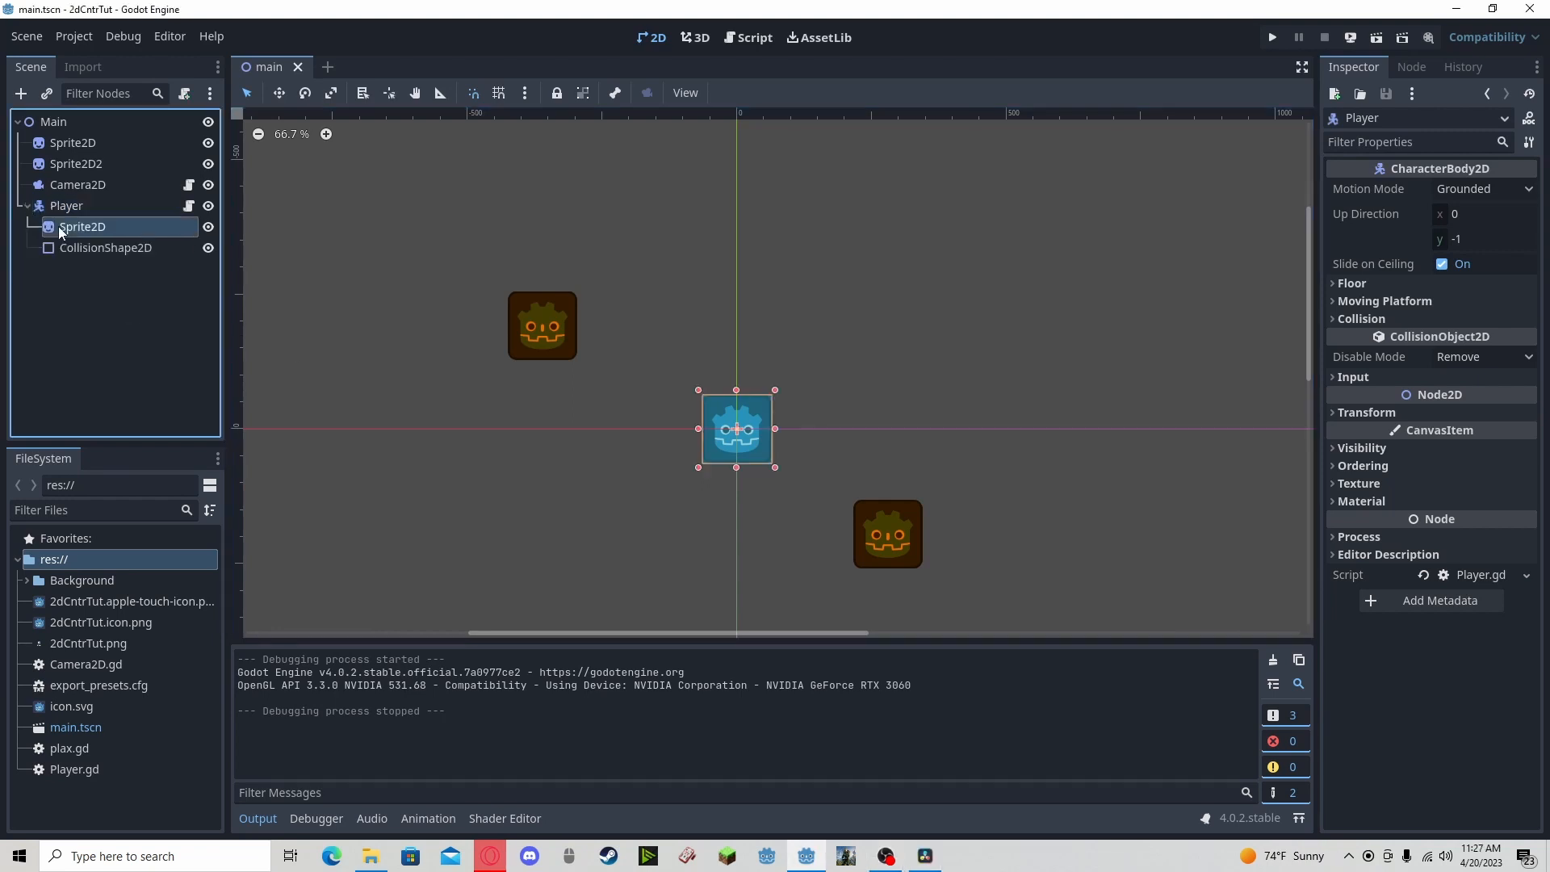
# - Paste a copy of the Player sprite, rename it Companion, and drag it above-right of Player
pyautogui.press('ctrl+v')
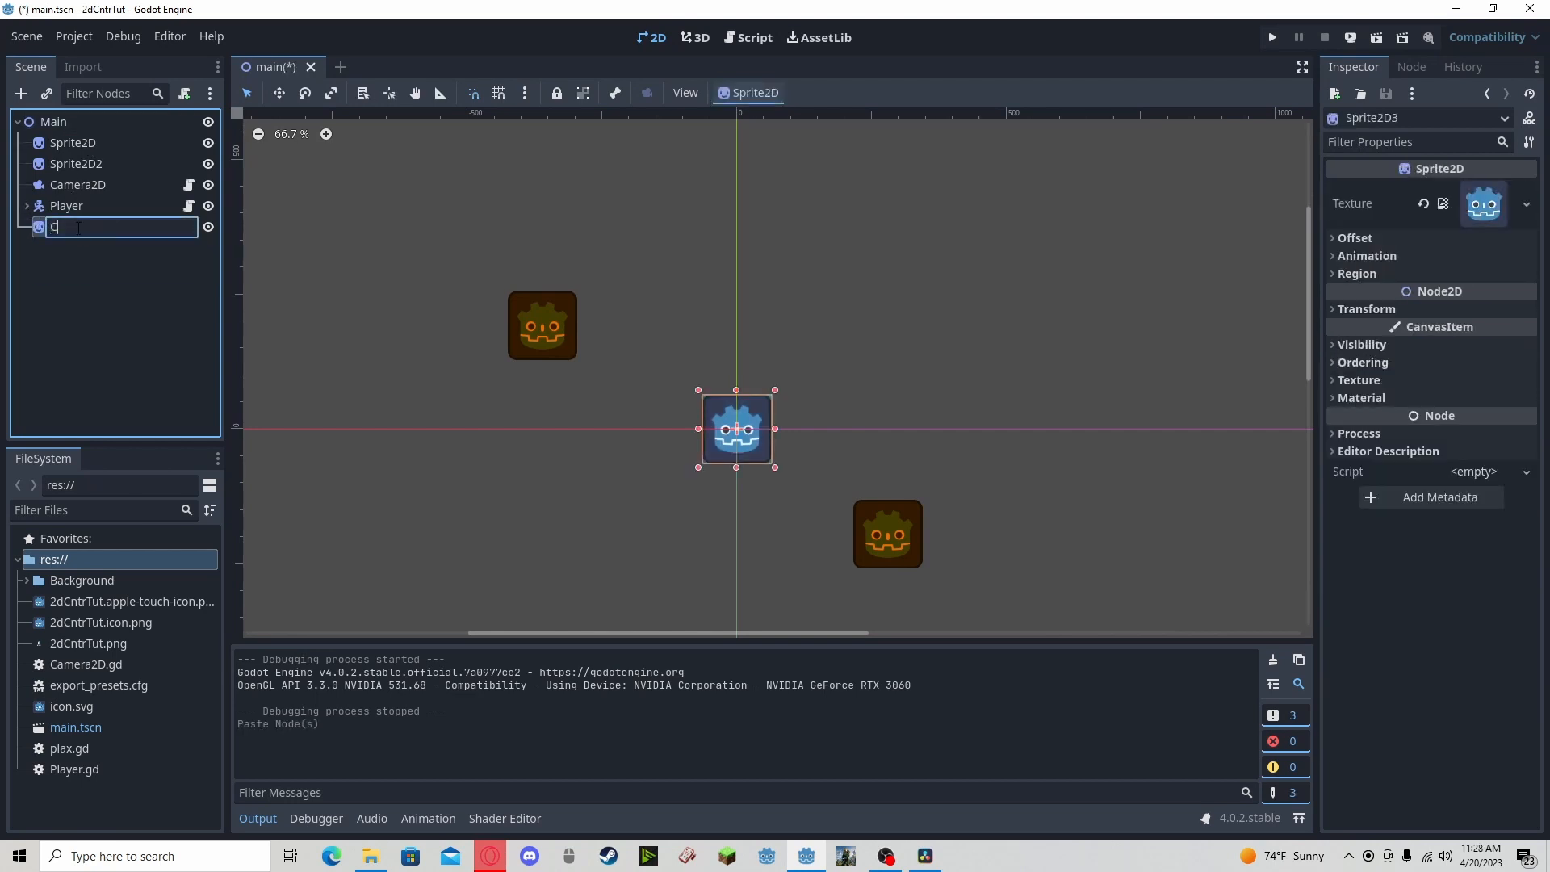
pyautogui.write('ompanion')
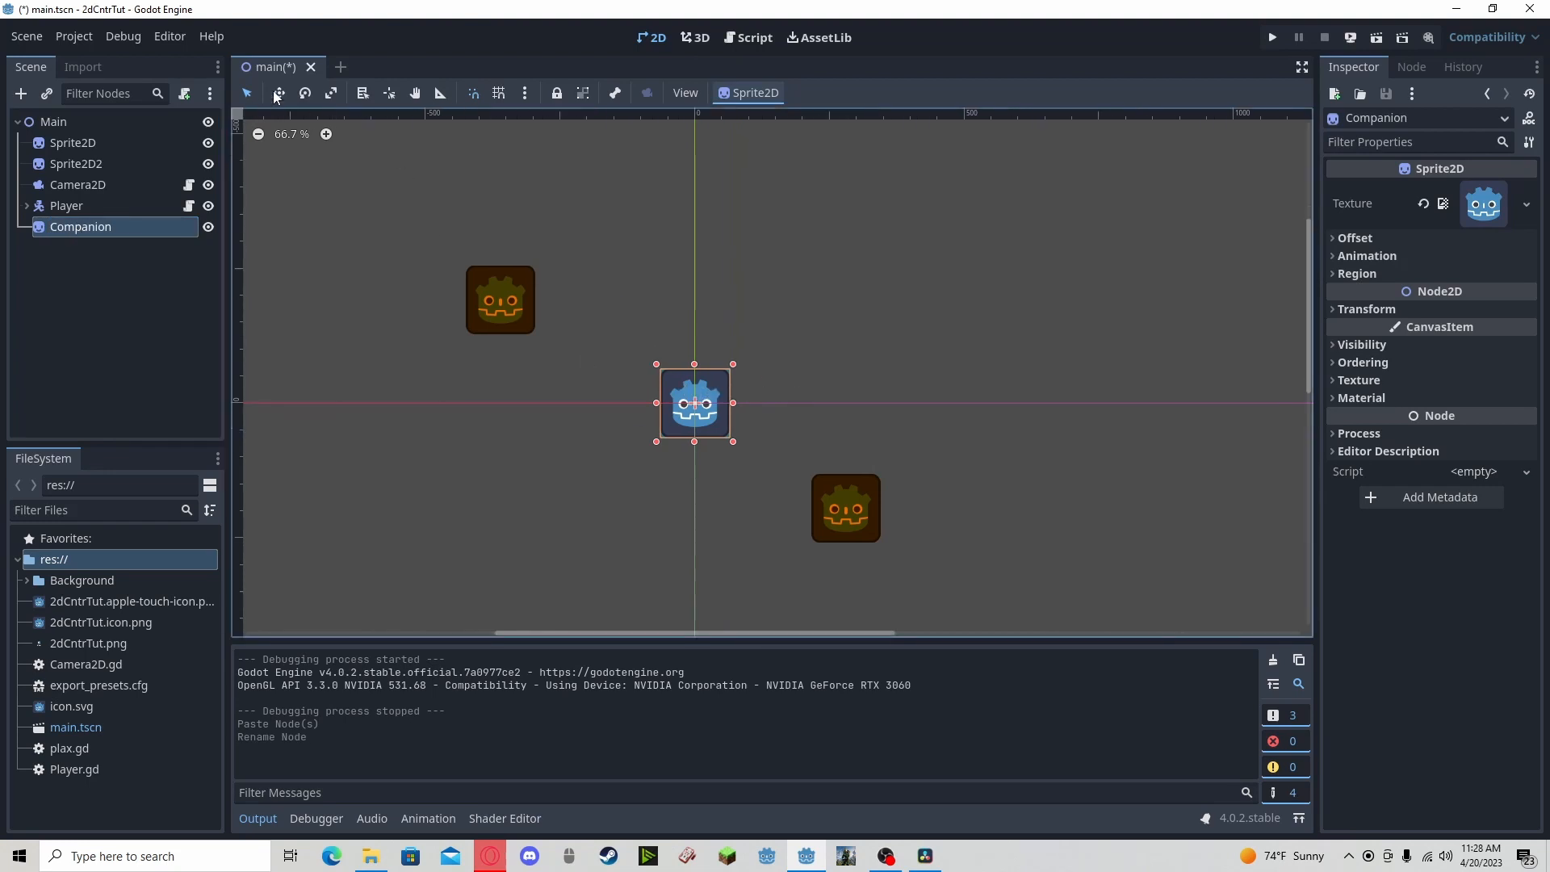
pyautogui.moveTo(694, 402); pyautogui.dragTo(864, 250)
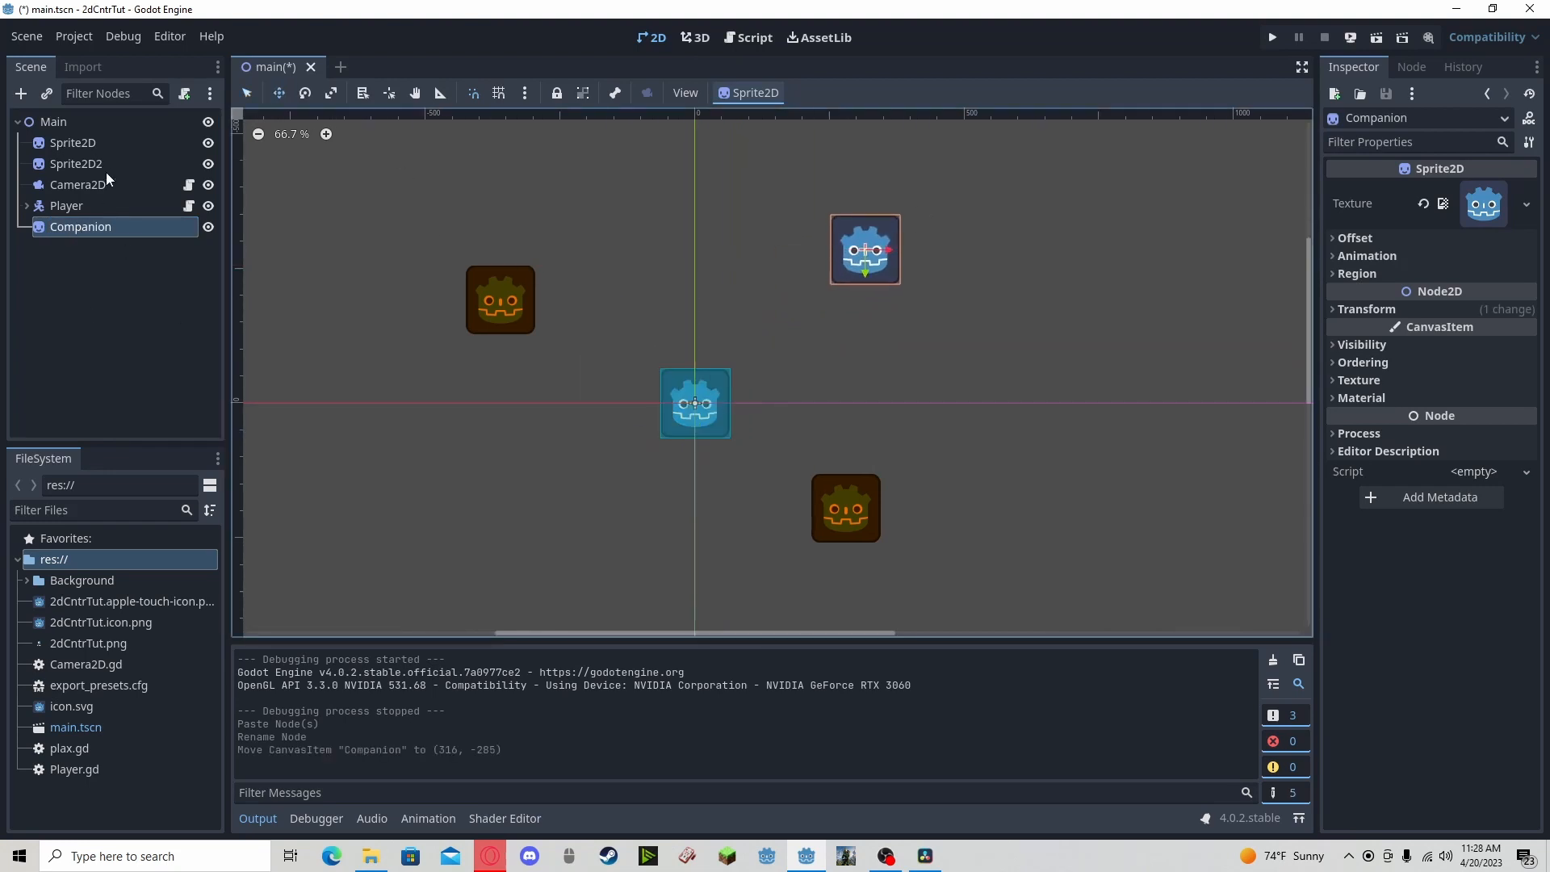
pyautogui.click(183, 93)
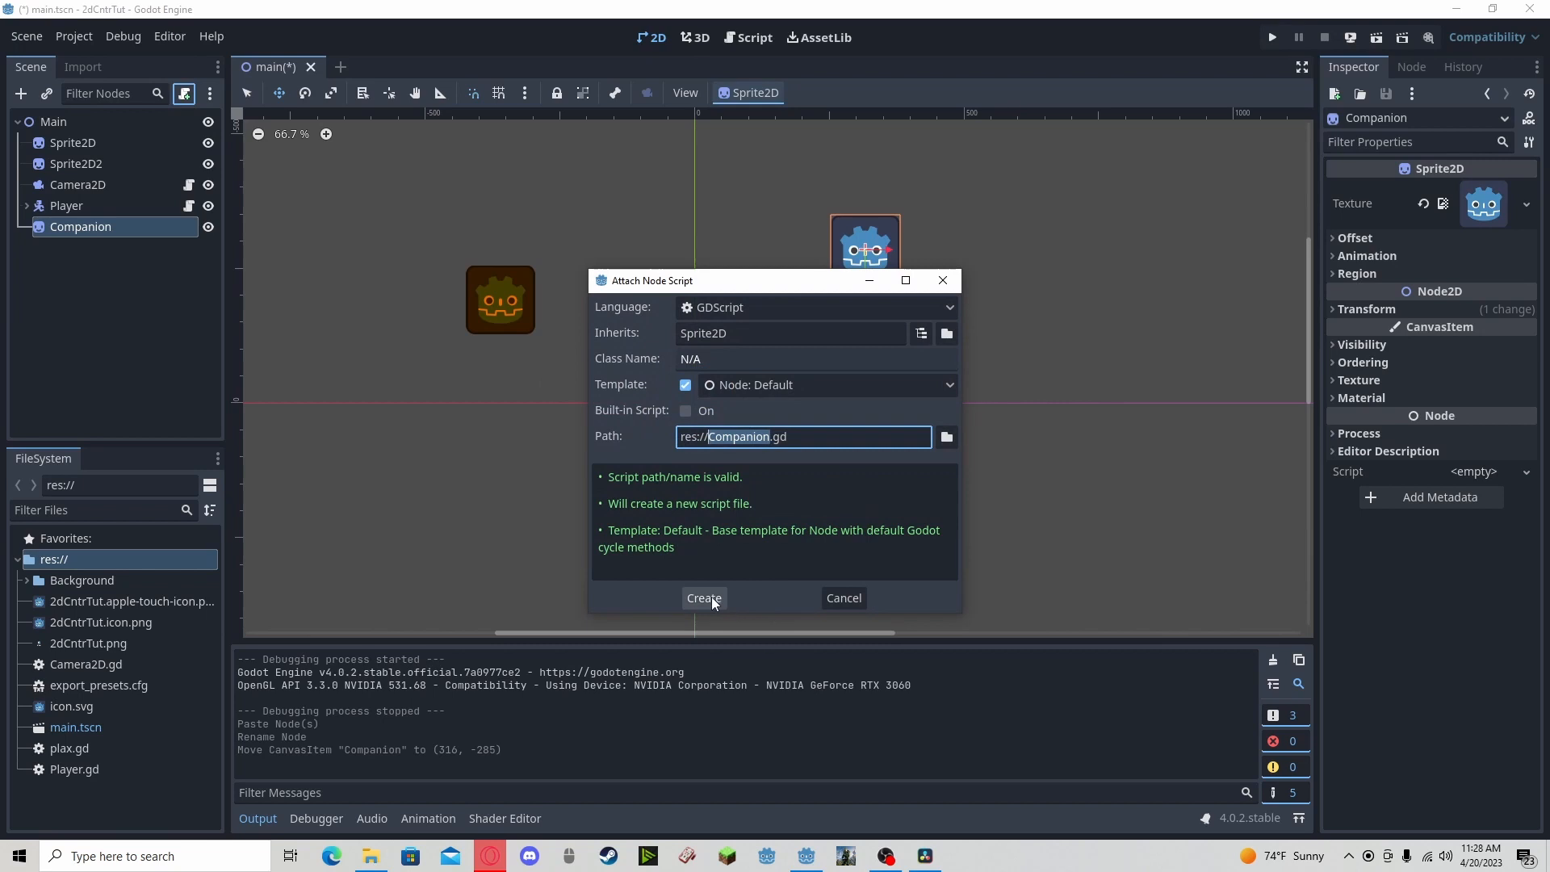
pyautogui.click(703, 598)
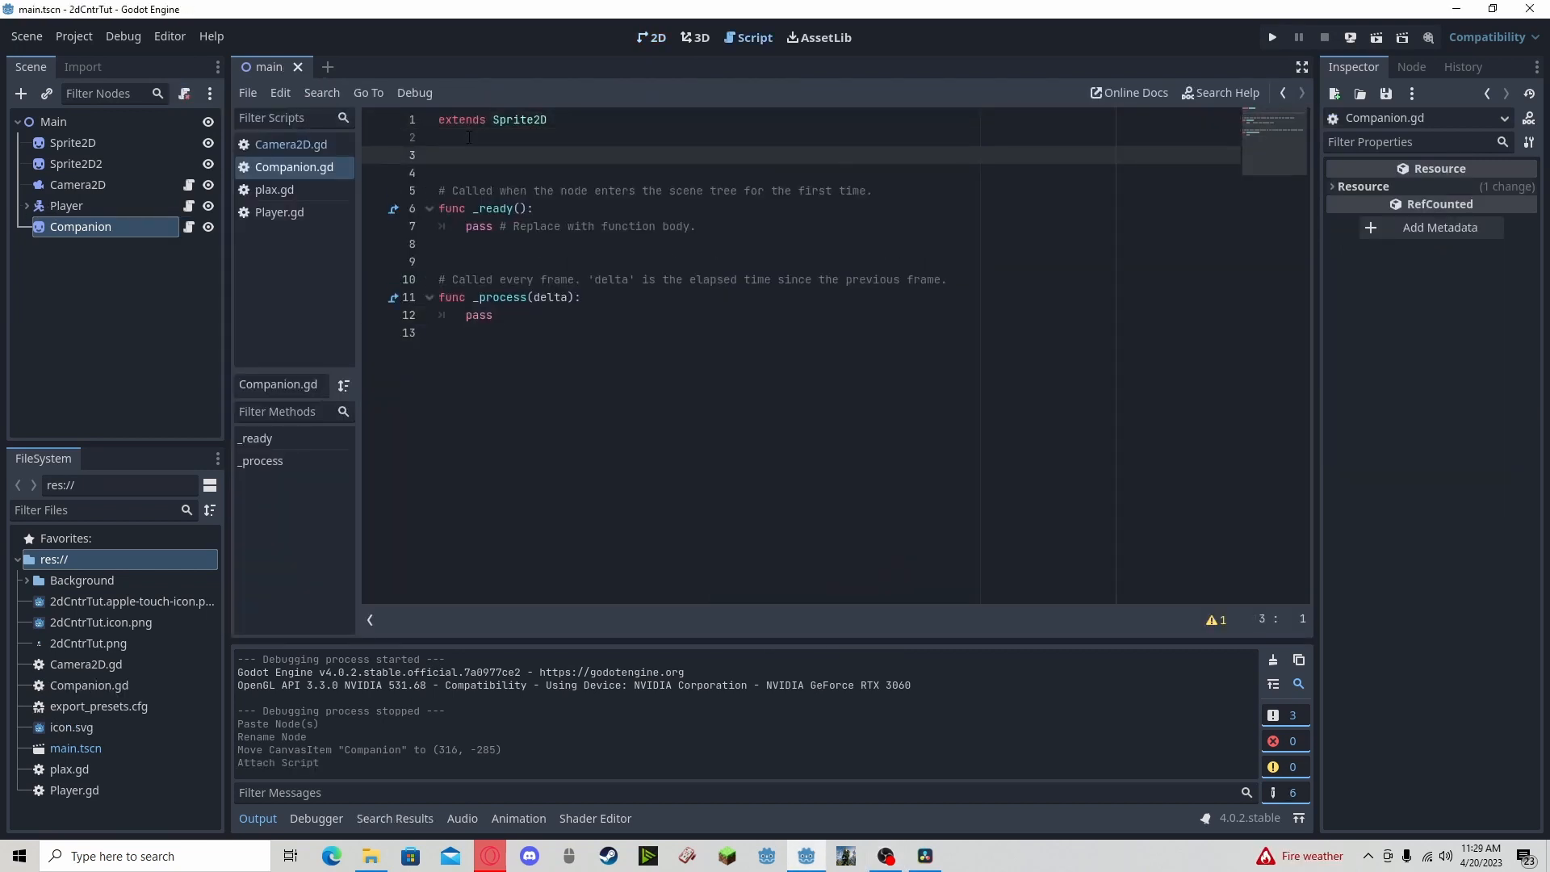
pyautogui.write('@onready')
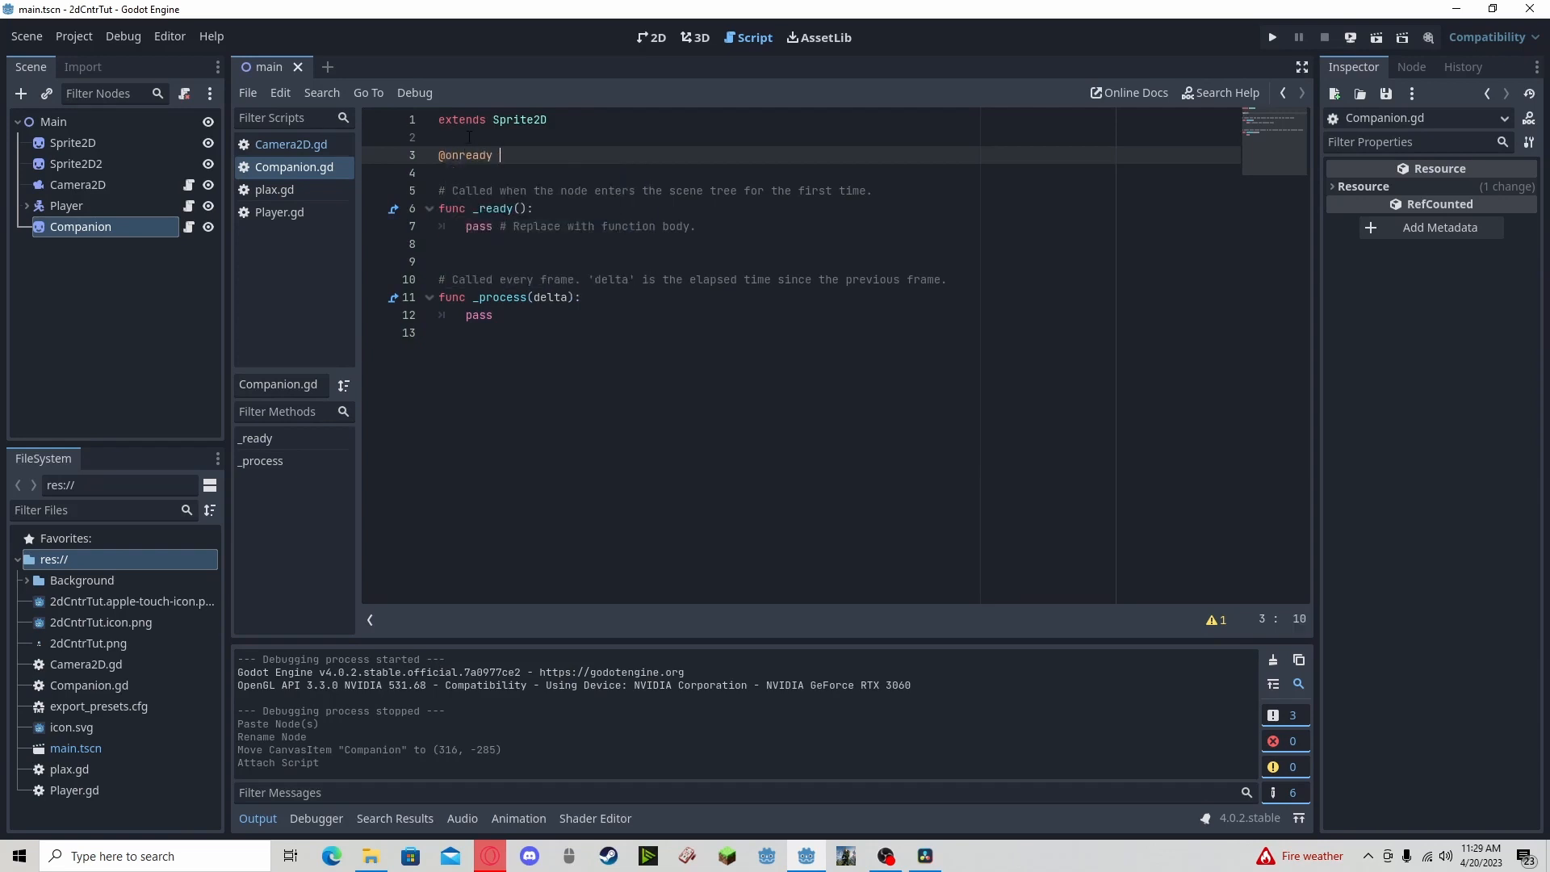
pyautogui.write('var player =')
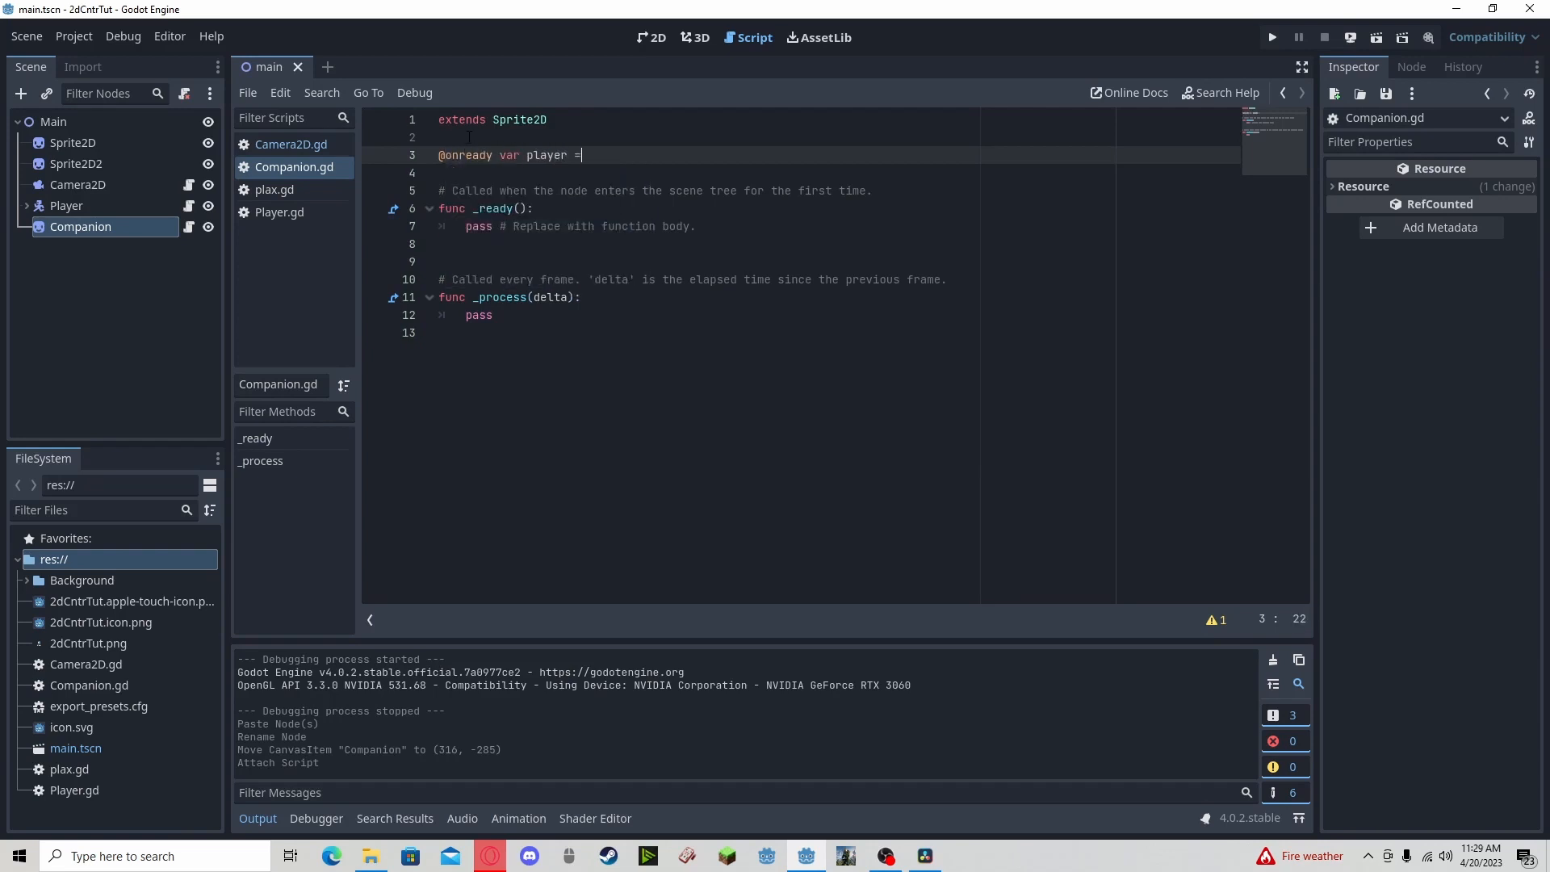
pyautogui.write('$')
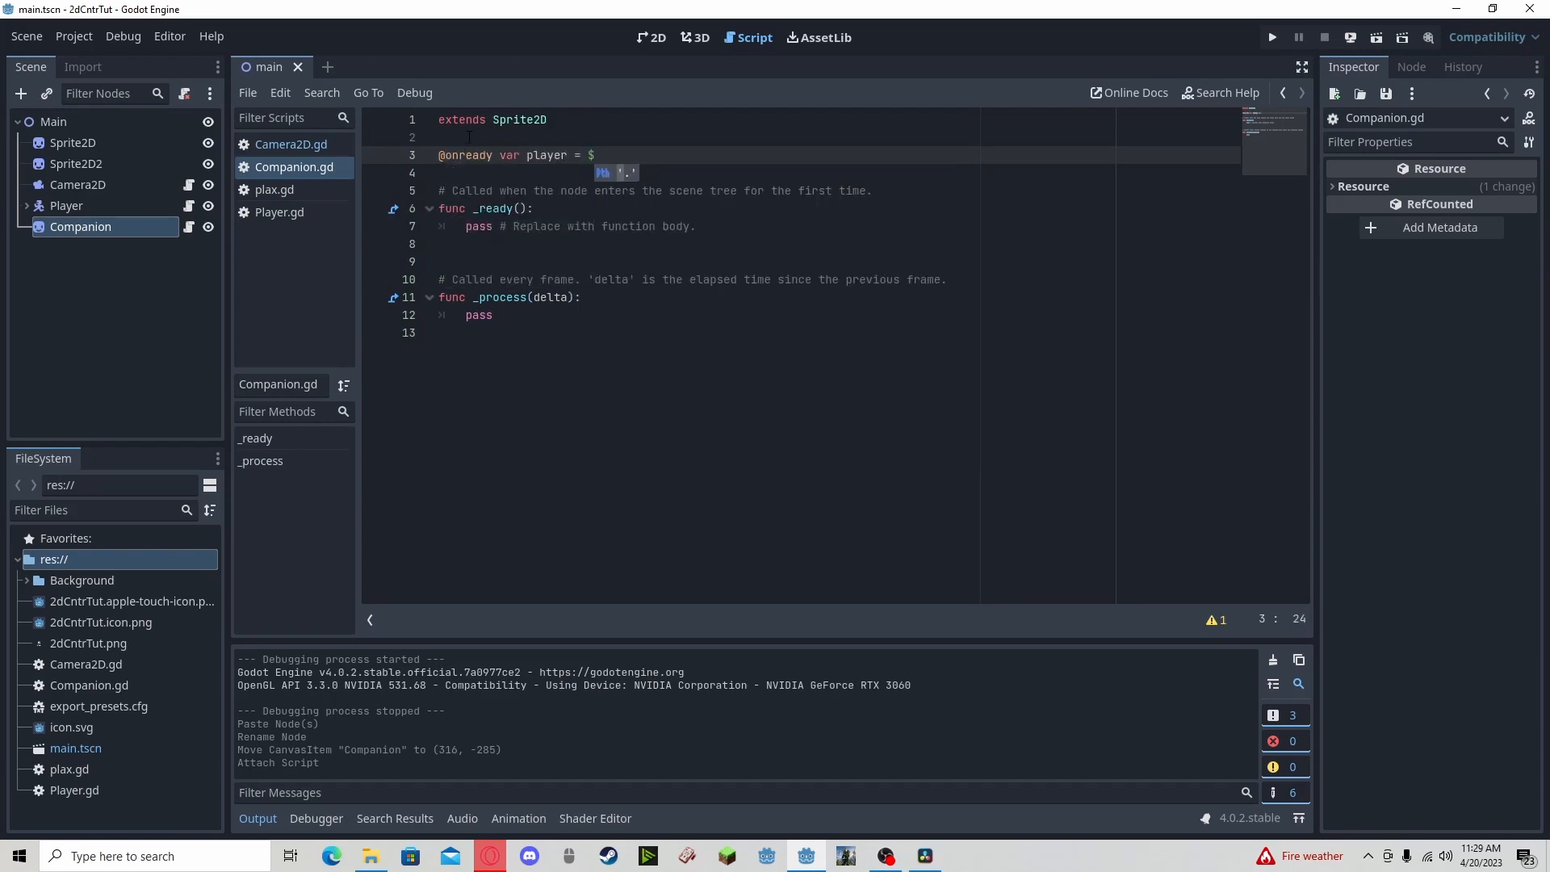
pyautogui.write('"../Player"')
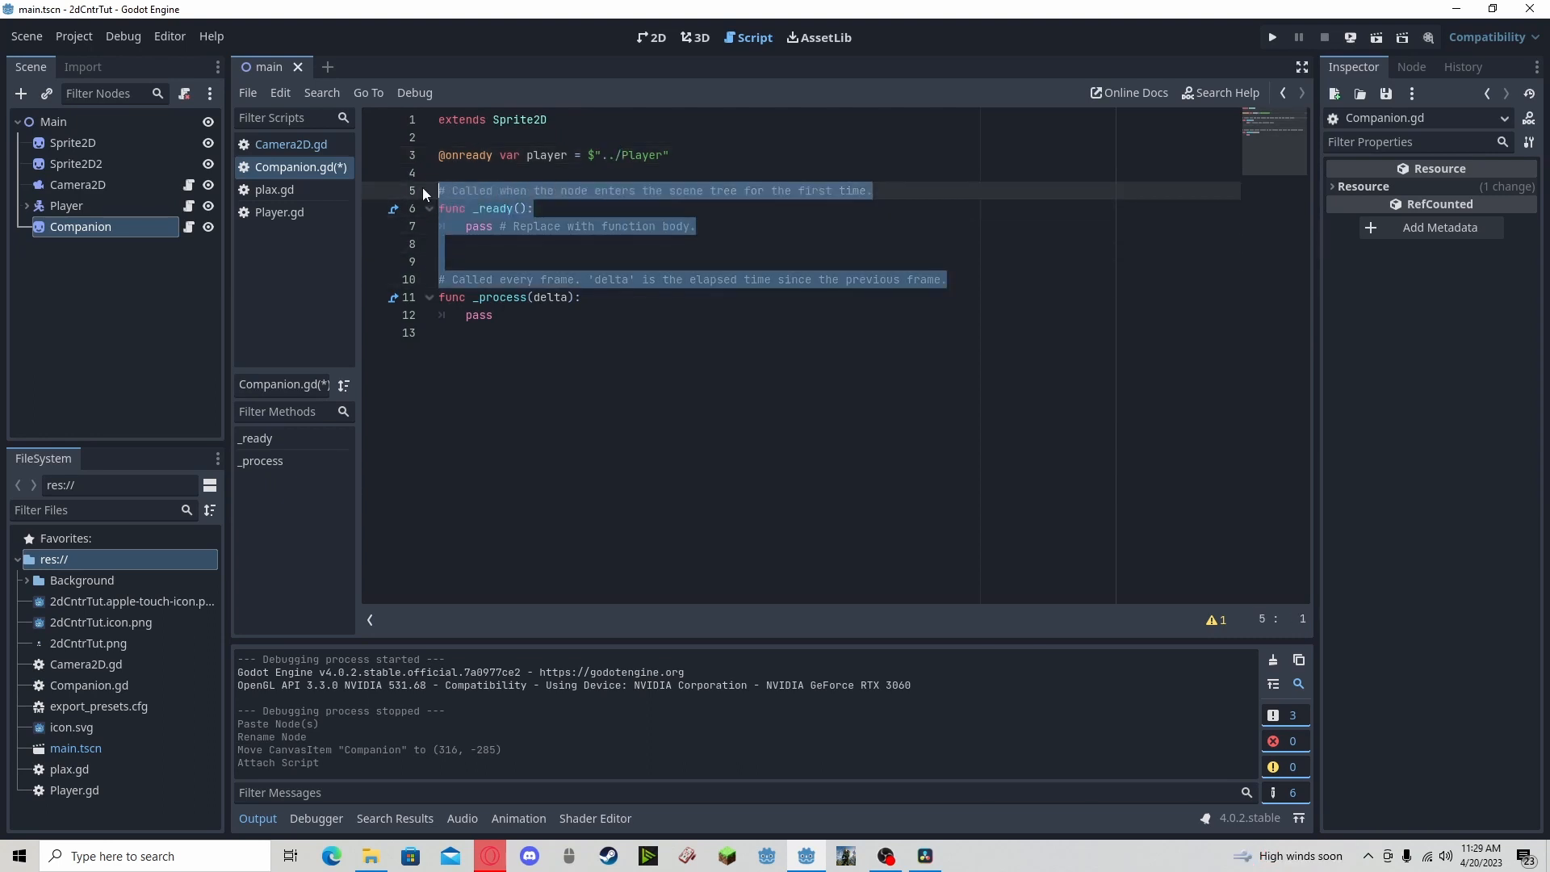
# - Replace the _ready template with a _process line lerping position toward player.position by speed * delta
pyautogui.press('Delete')
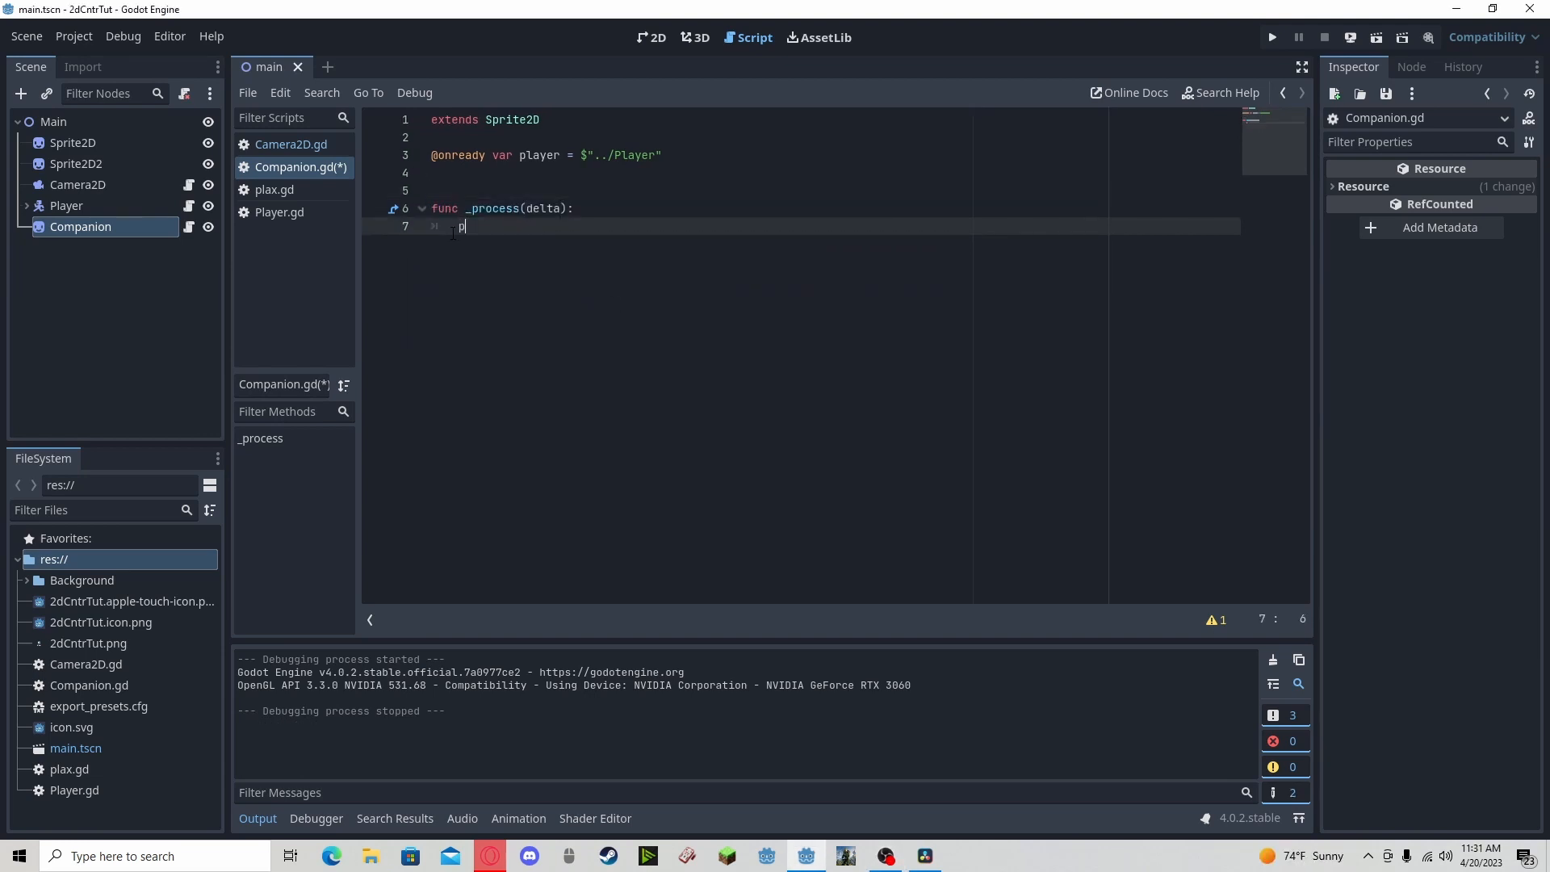
pyautogui.write('osition = lerp')
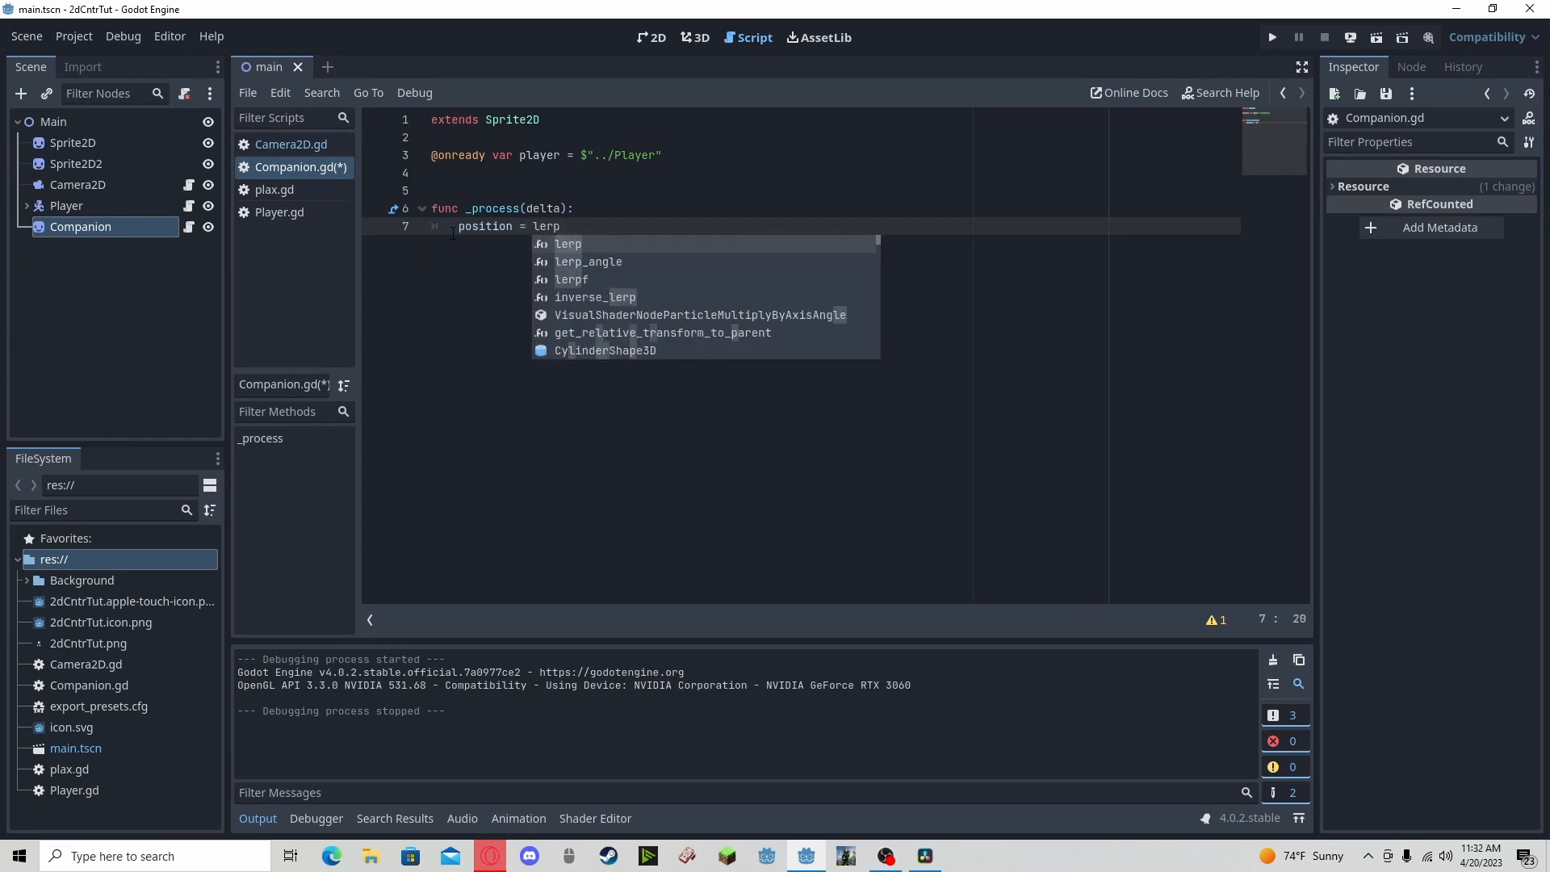
pyautogui.write('(position, player.position')
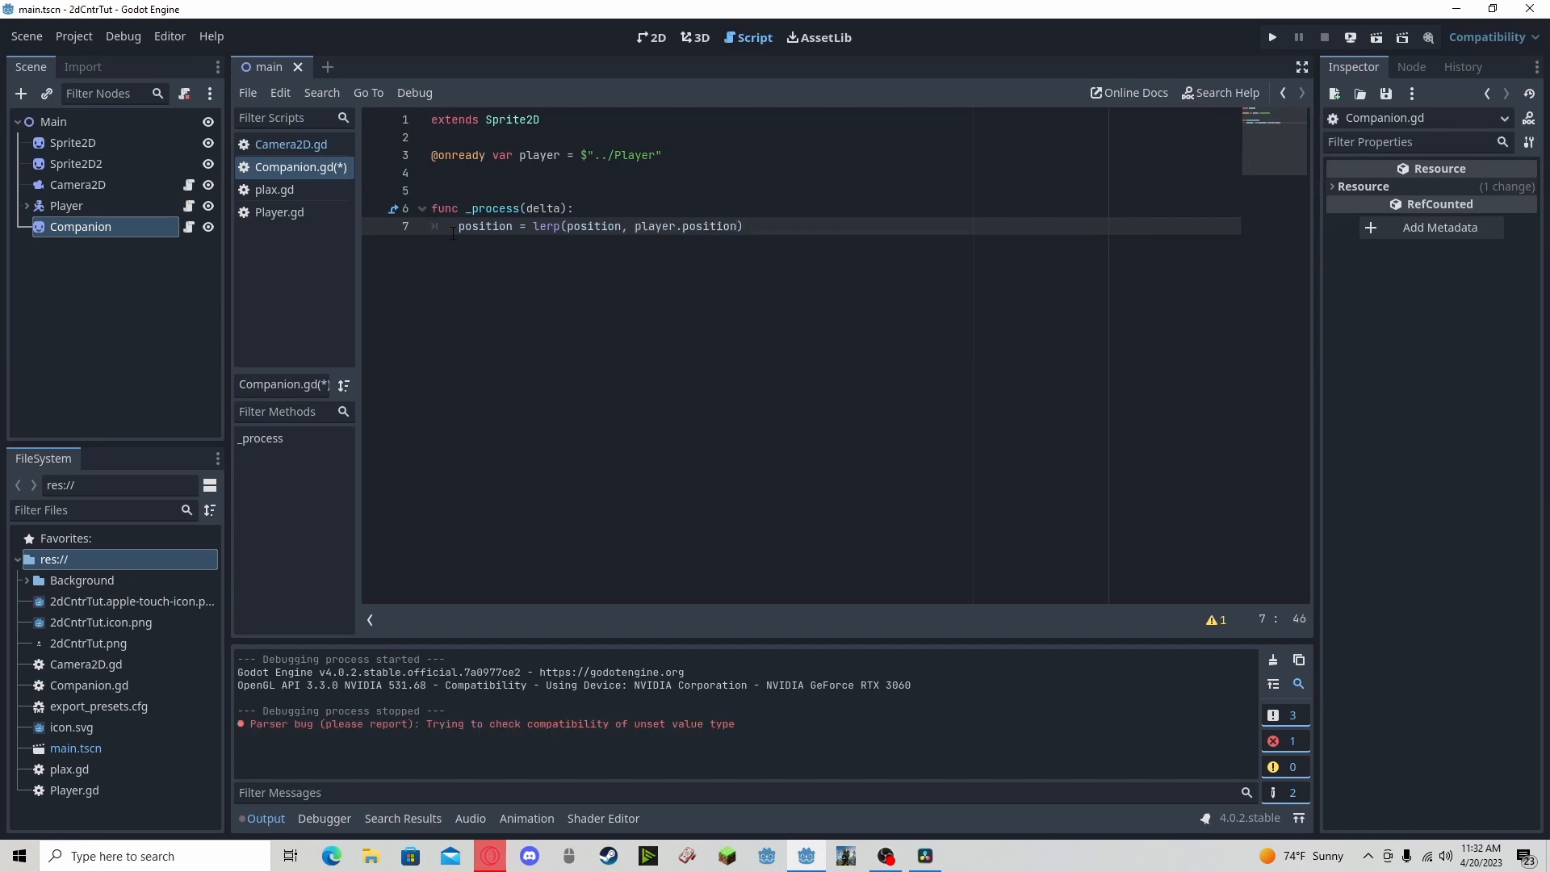
pyautogui.write(',')
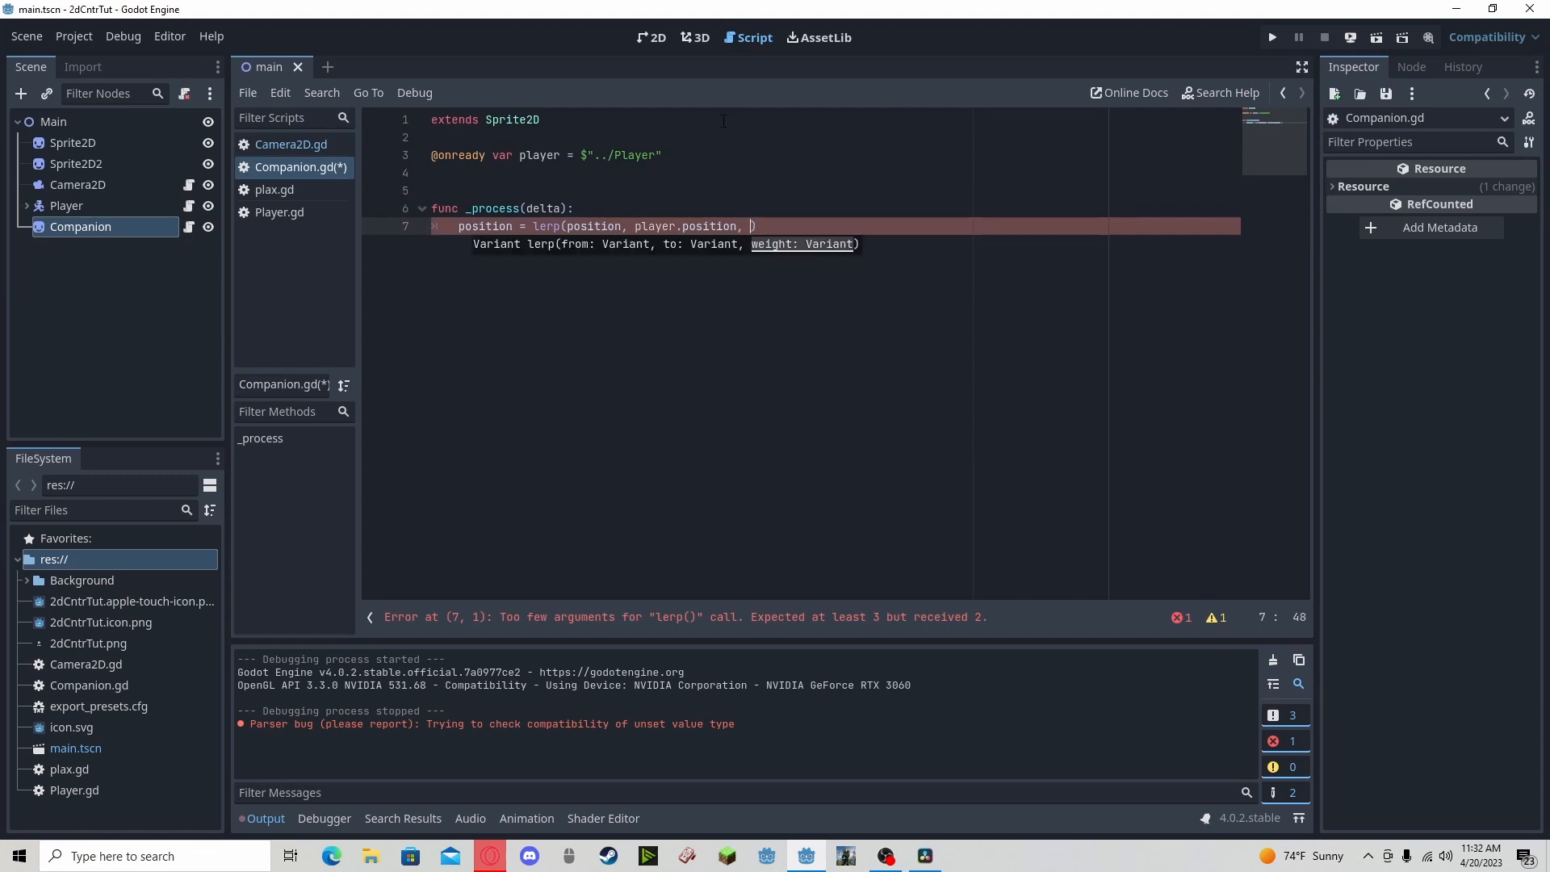
pyautogui.write('delta')
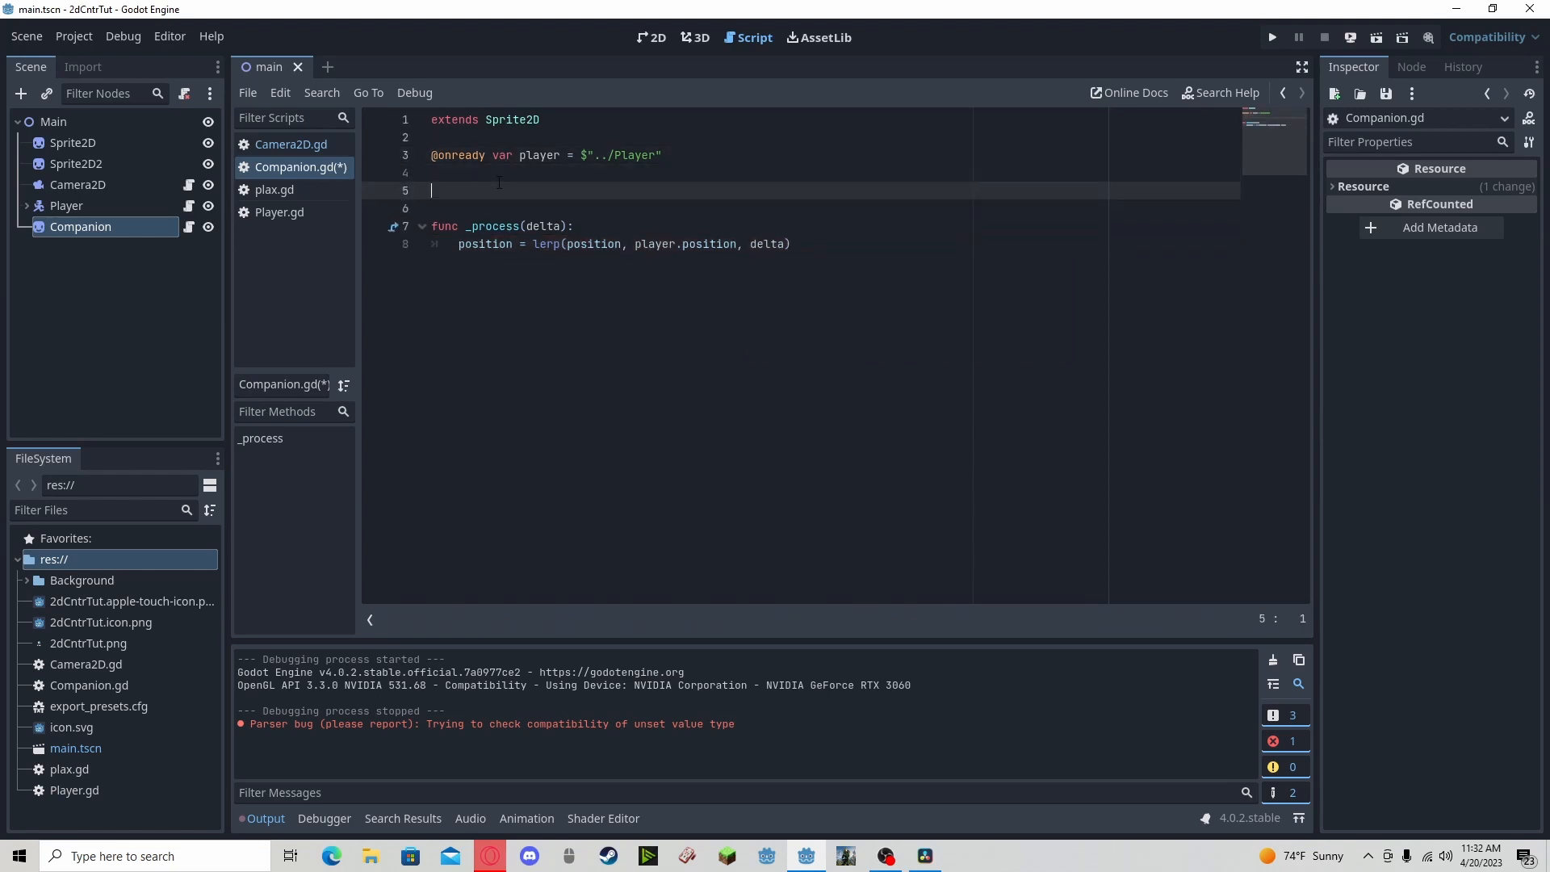
# - Declare 'var speed = 3' and run the game to test the follow
pyautogui.write('var speed =')
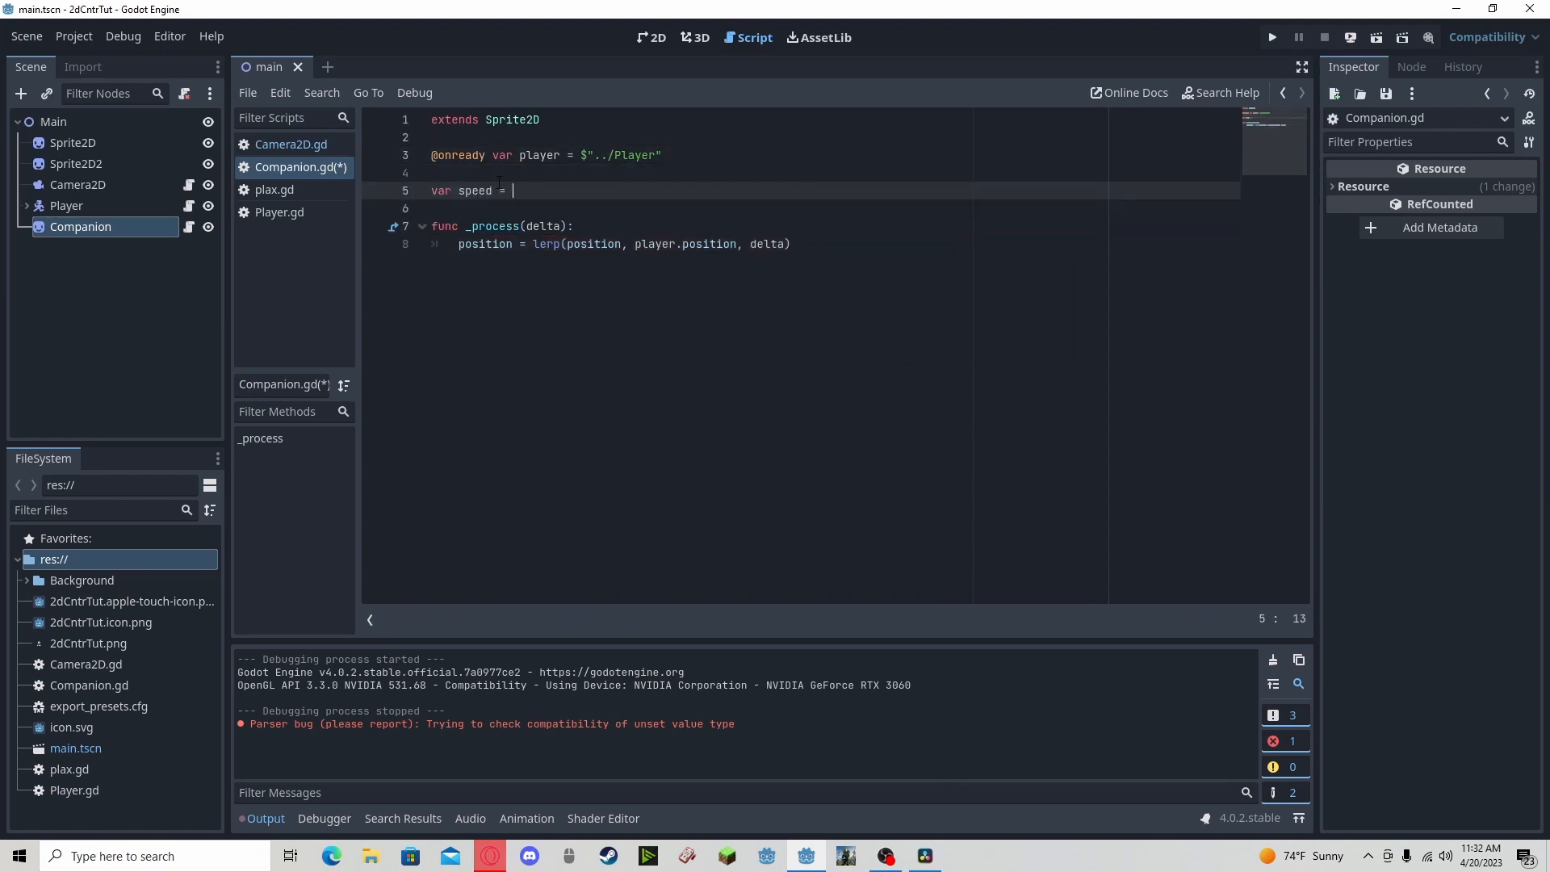
pyautogui.write('3')
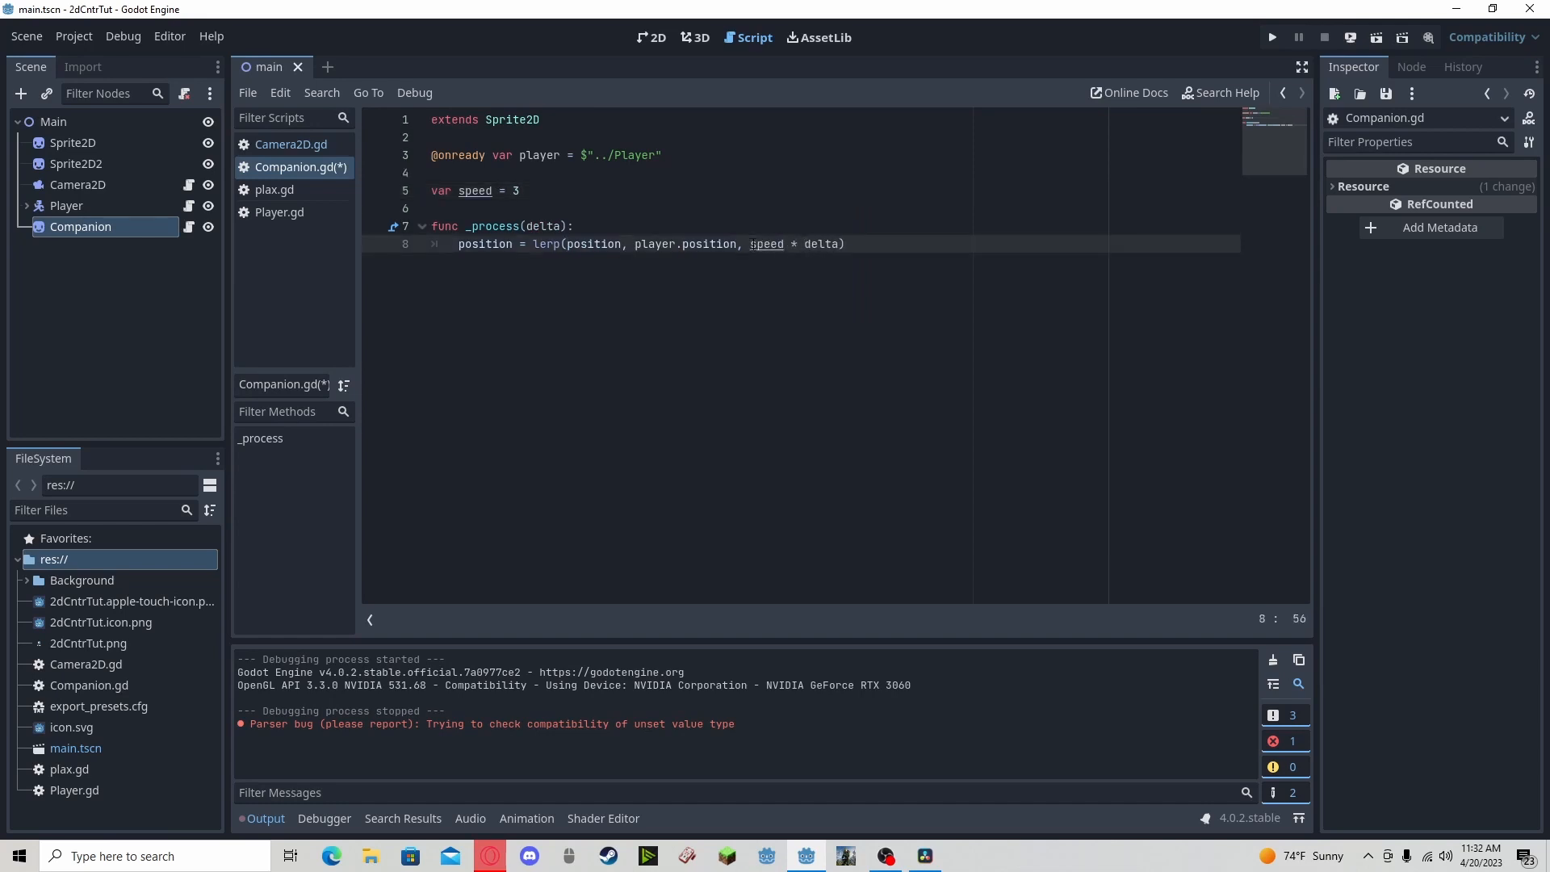
pyautogui.click(1273, 37)
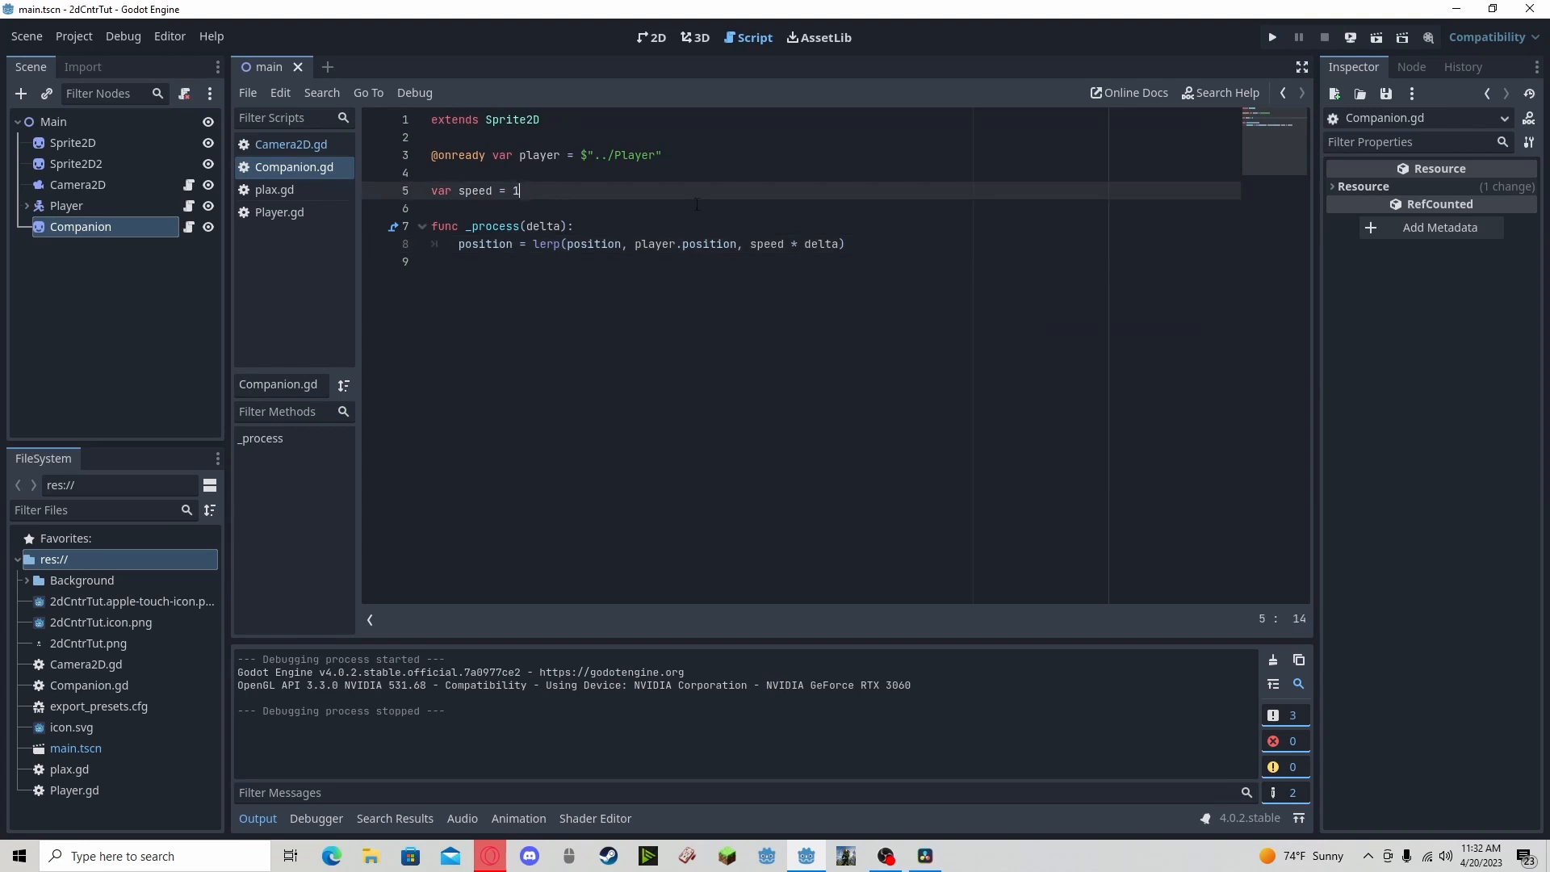
# - Run the game again to test Companion's follow speed
pyautogui.click(1272, 37)
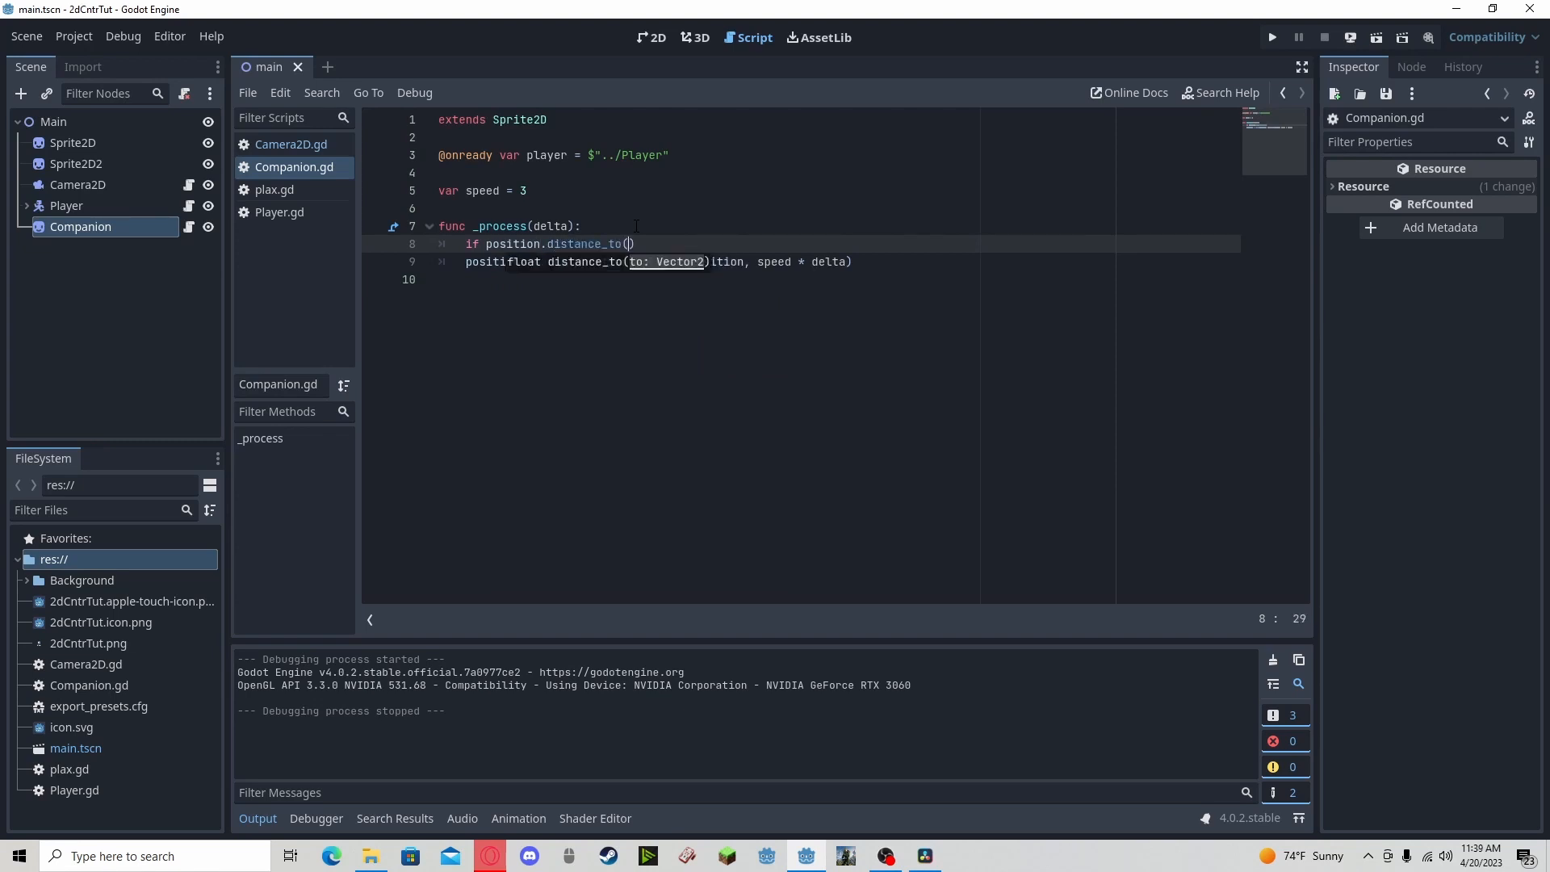
# - Wrap the lerp in 'if position.distance_to(player.position) > 200:' and run the game
pyautogui.write('player.')
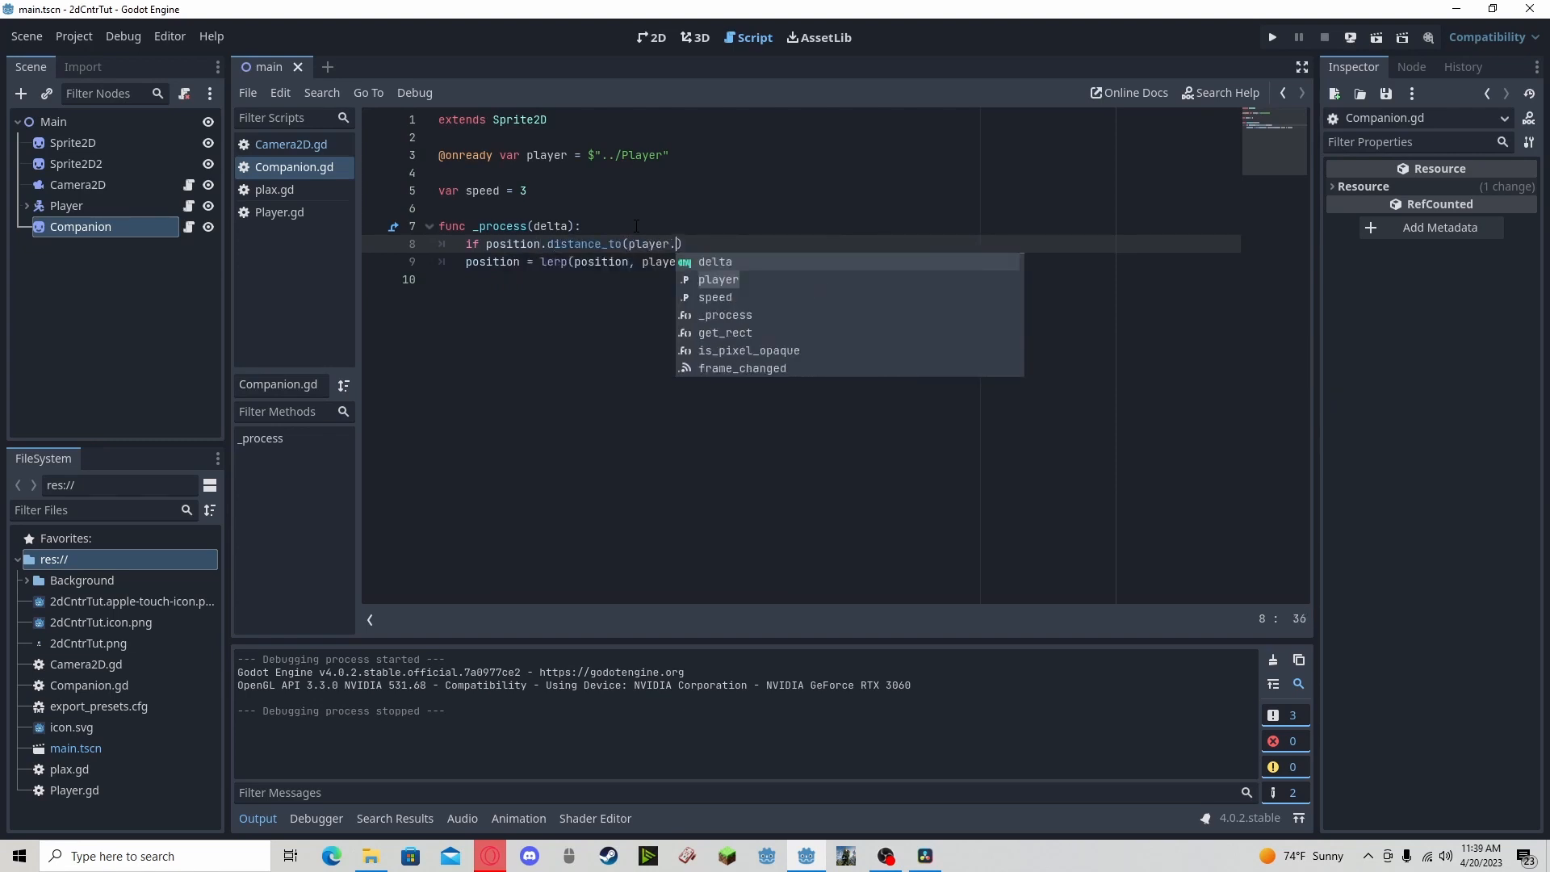
pyautogui.write('position')
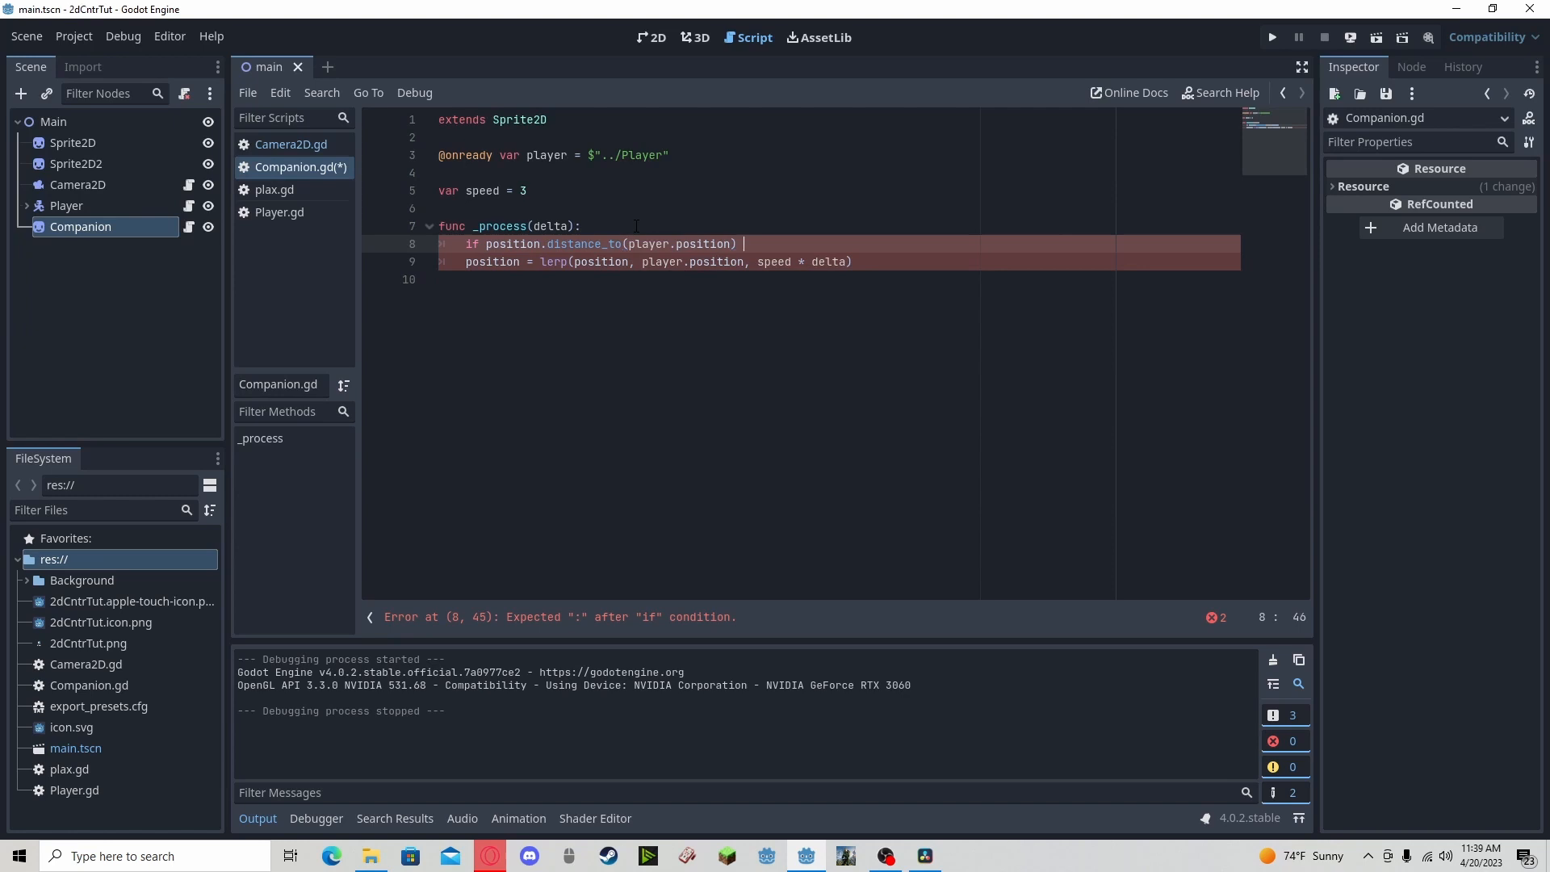
pyautogui.write('>')
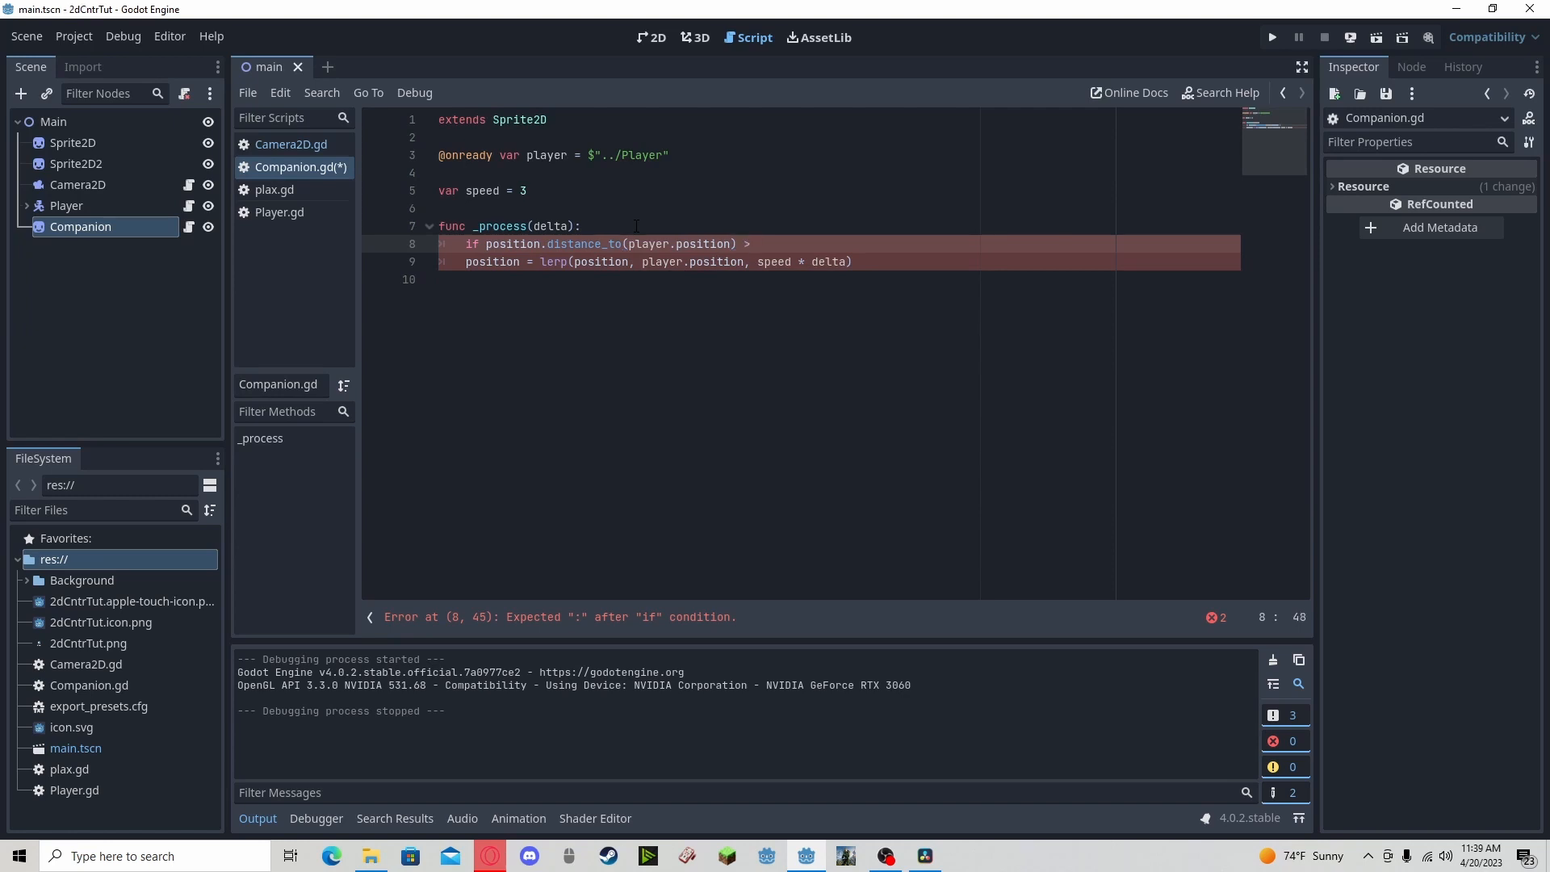
pyautogui.write('200')
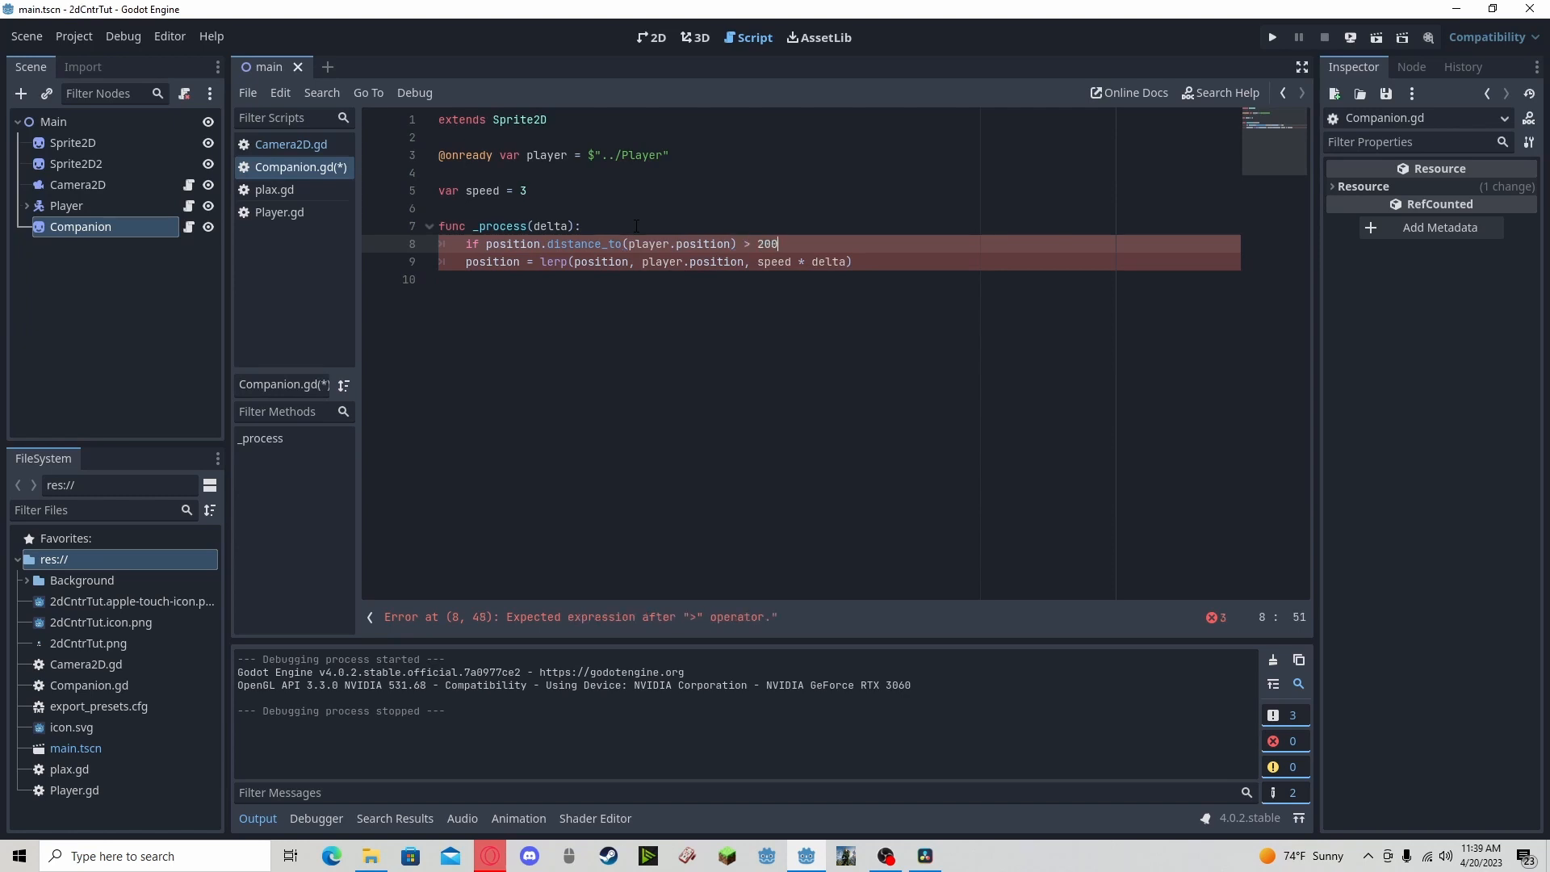
pyautogui.write(':')
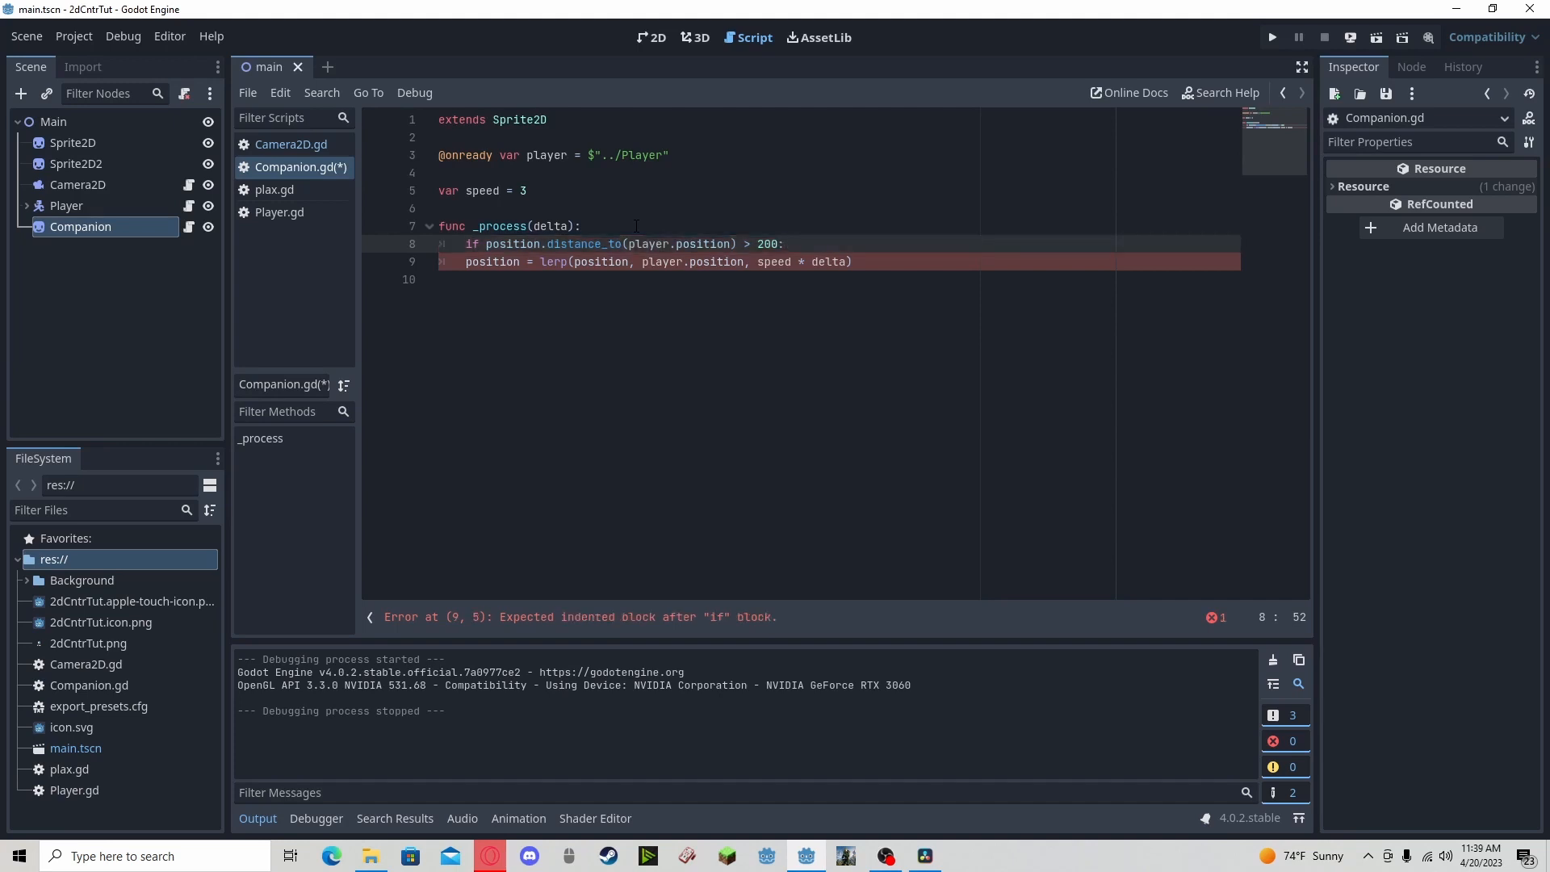
pyautogui.press('Tab')
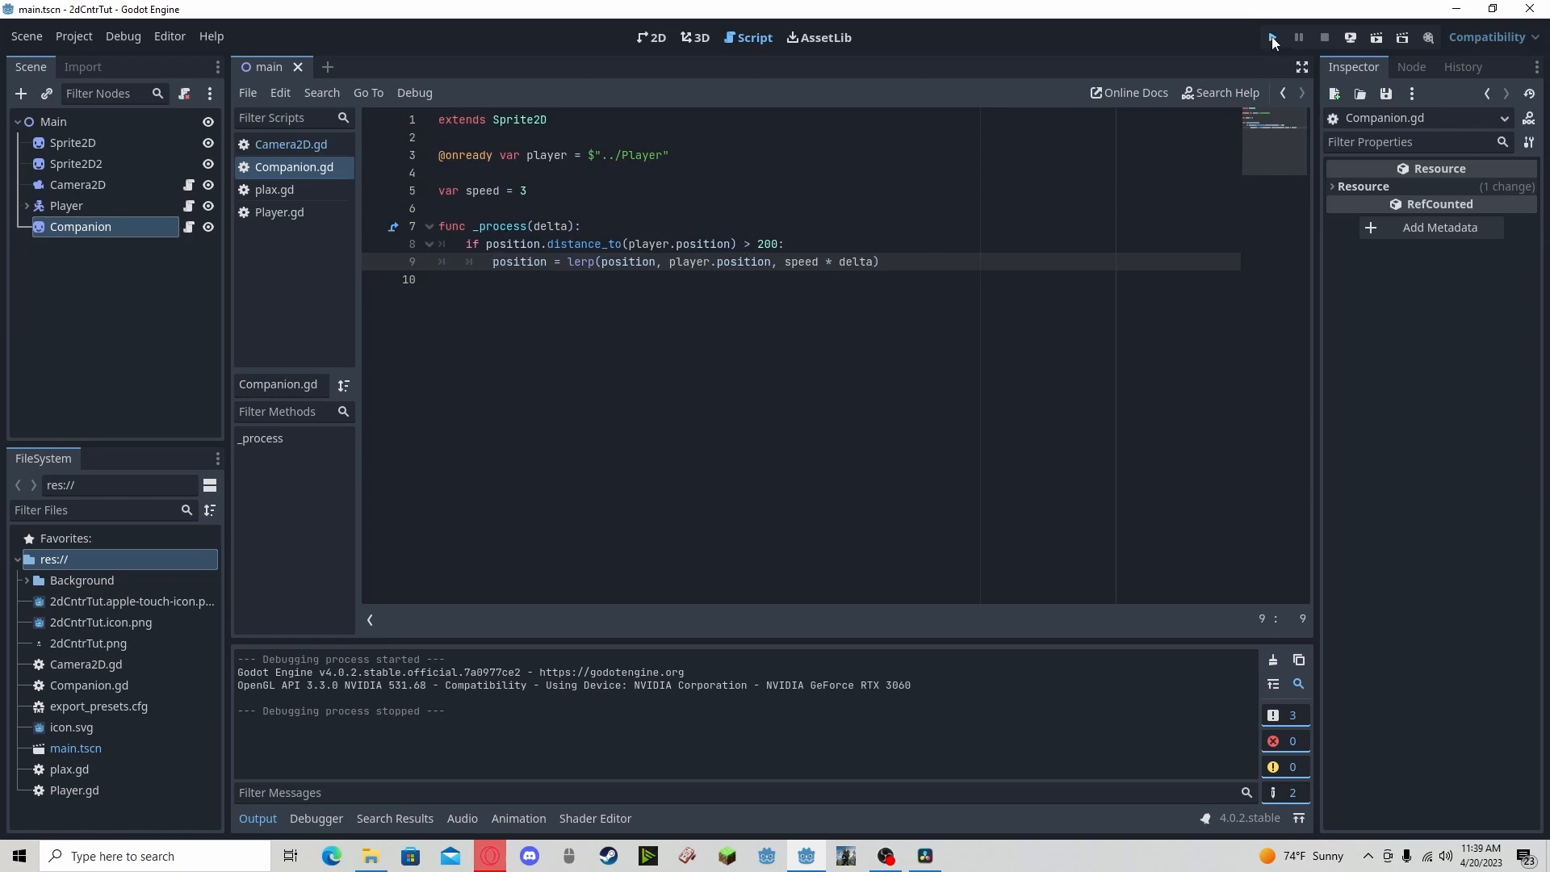
pyautogui.click(1272, 38)
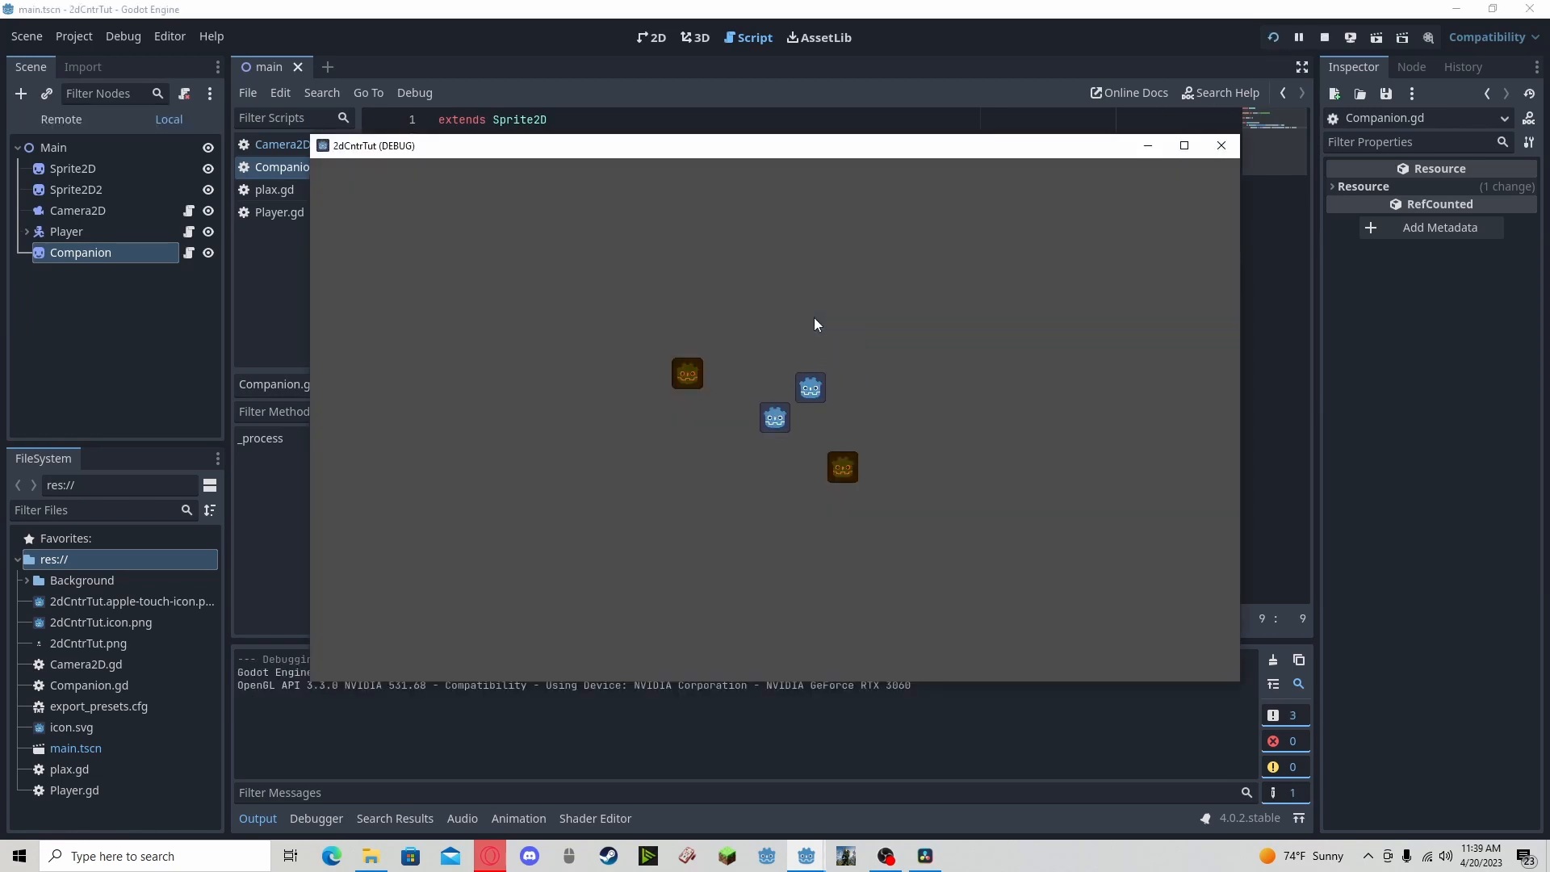